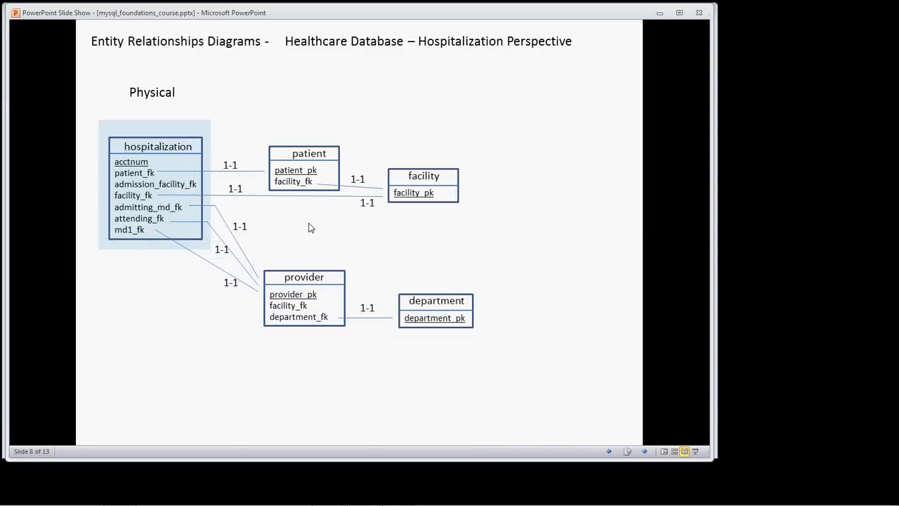
pyautogui.moveTo(182, 280)
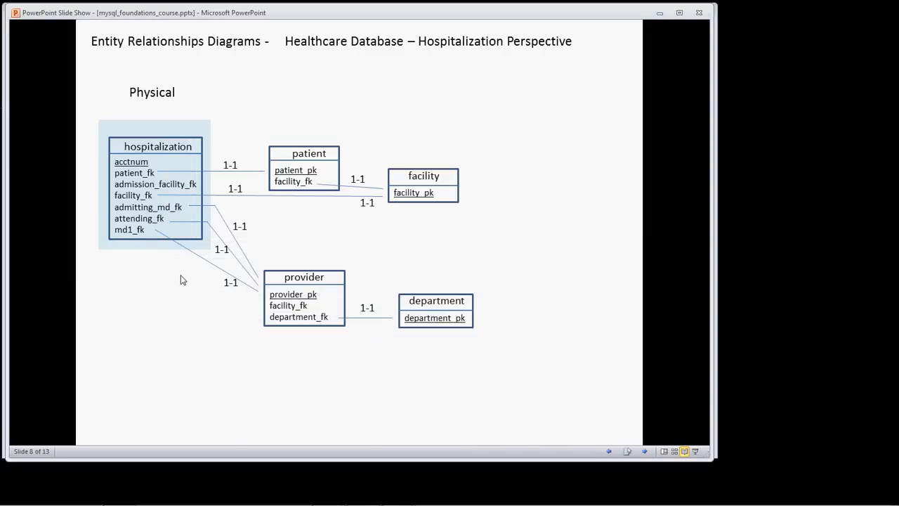
pyautogui.moveTo(133, 217)
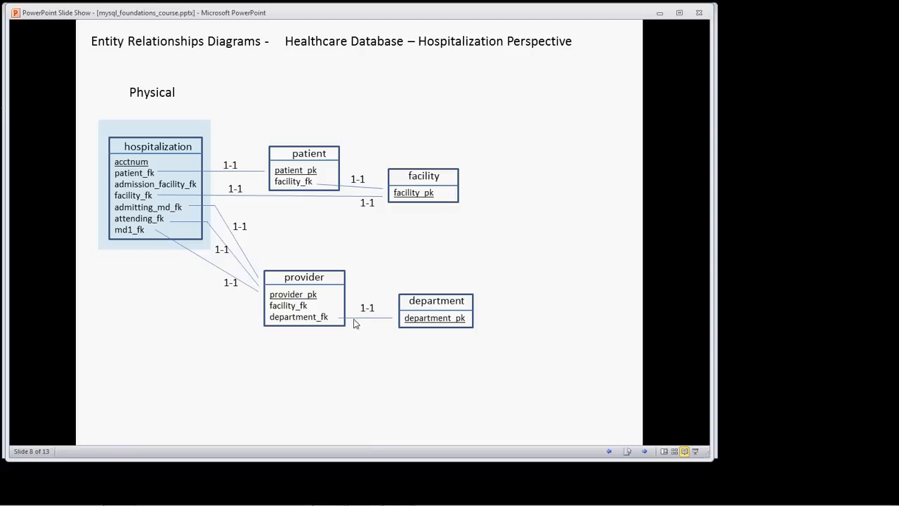
pyautogui.moveTo(265, 266)
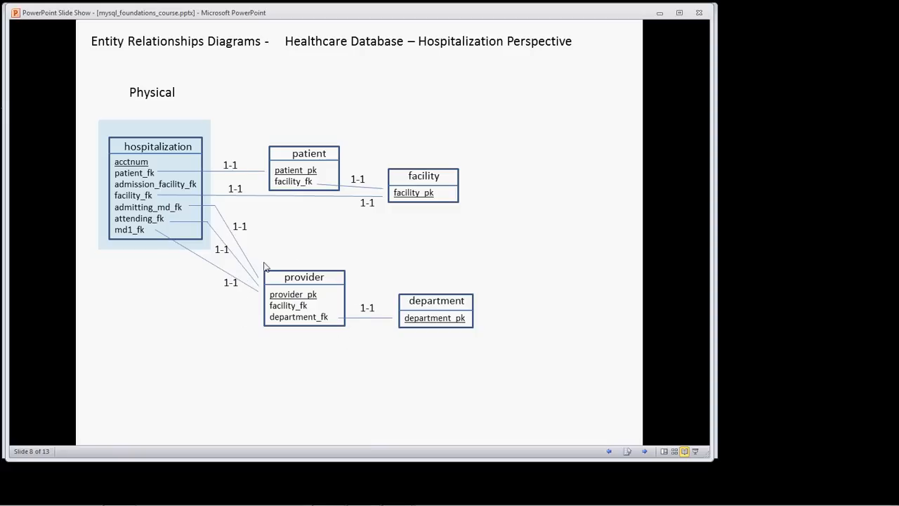
pyautogui.moveTo(250, 321)
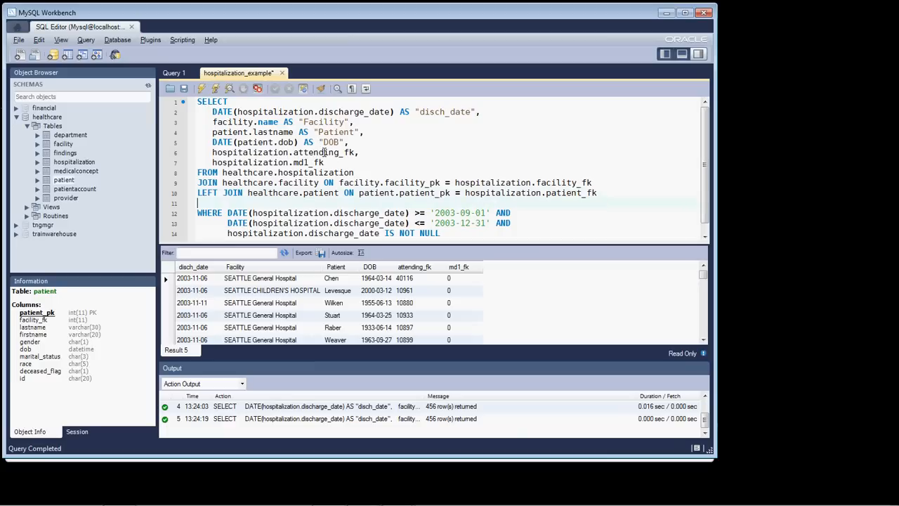
# Add the line 'JOIN healthcare.provider attending' after the patient join
pyautogui.write('JO')
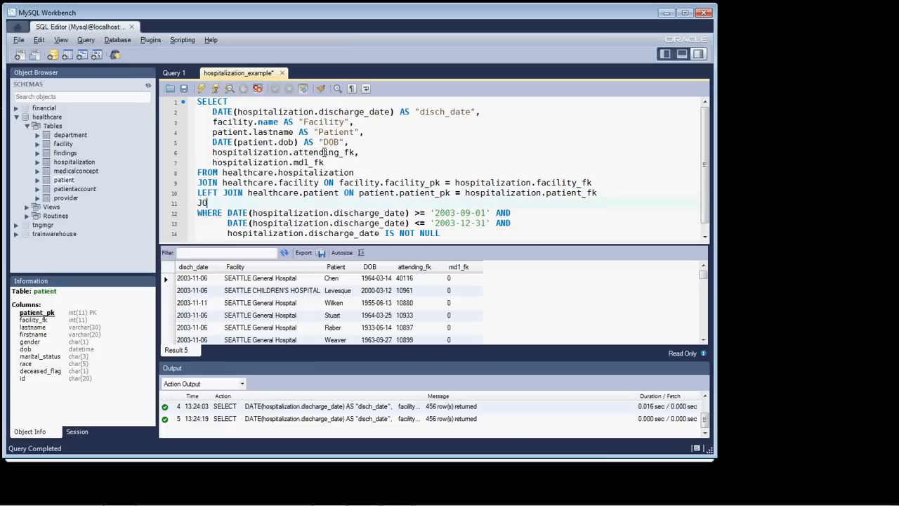
pyautogui.write('IN')
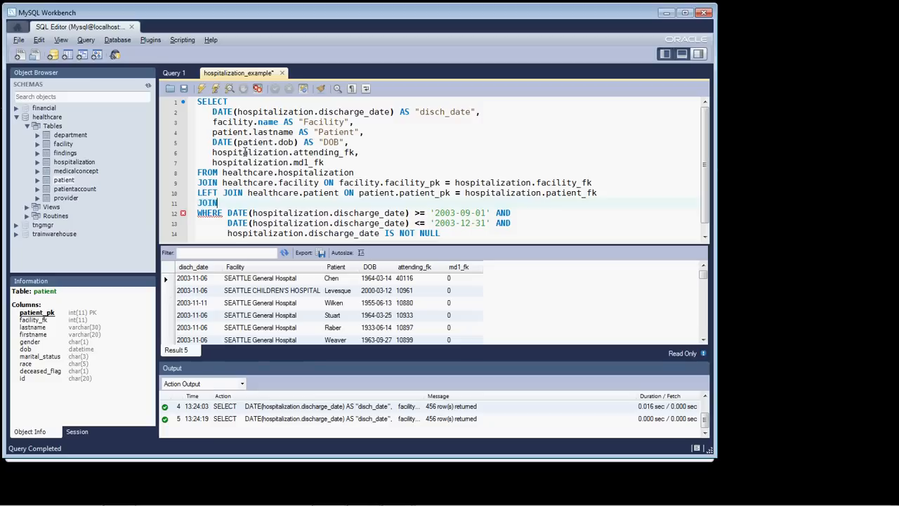
pyautogui.write('healtca')
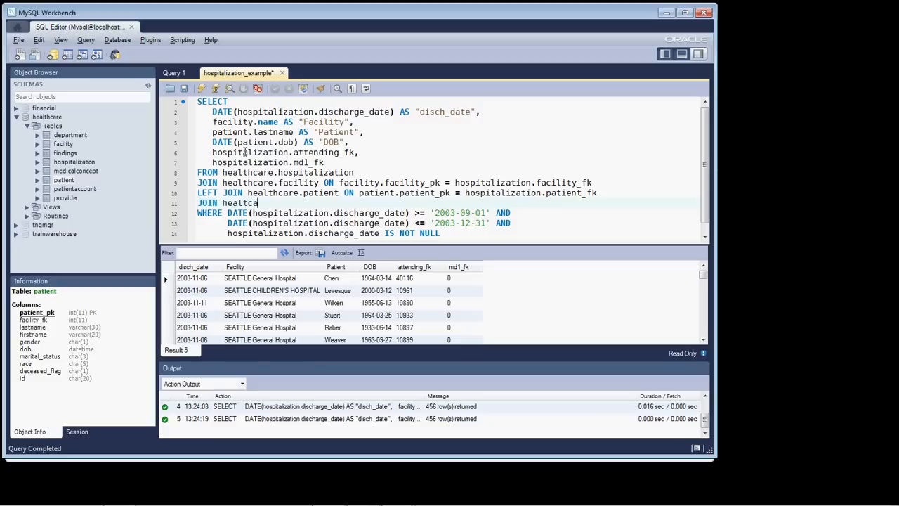
pyautogui.press('Backspace')
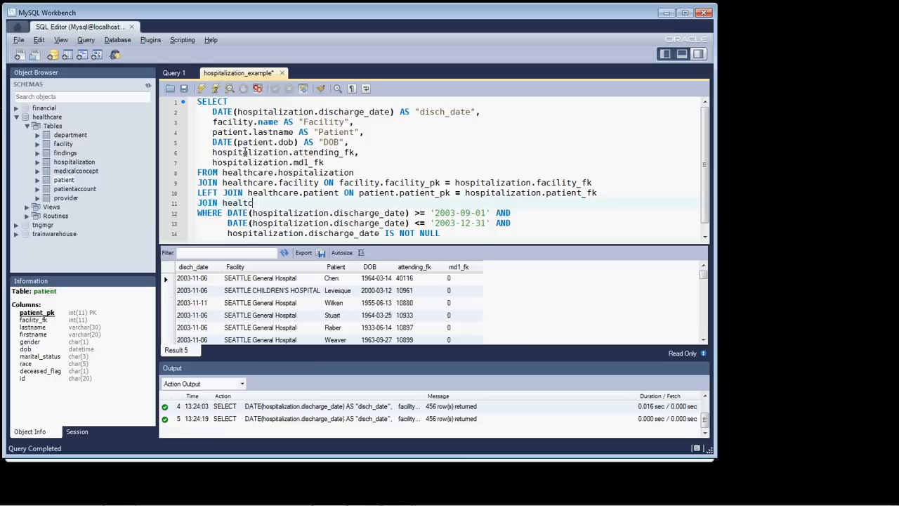
pyautogui.write('healthcare.')
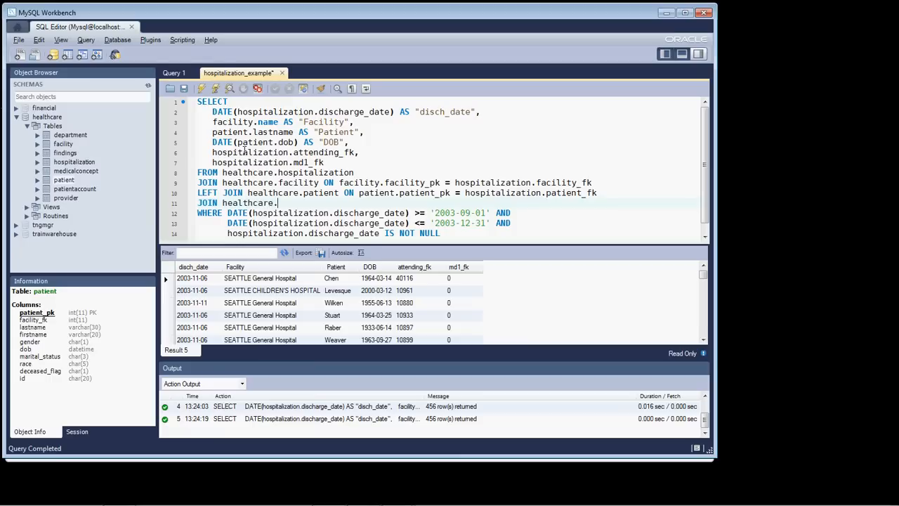
pyautogui.write('provider')
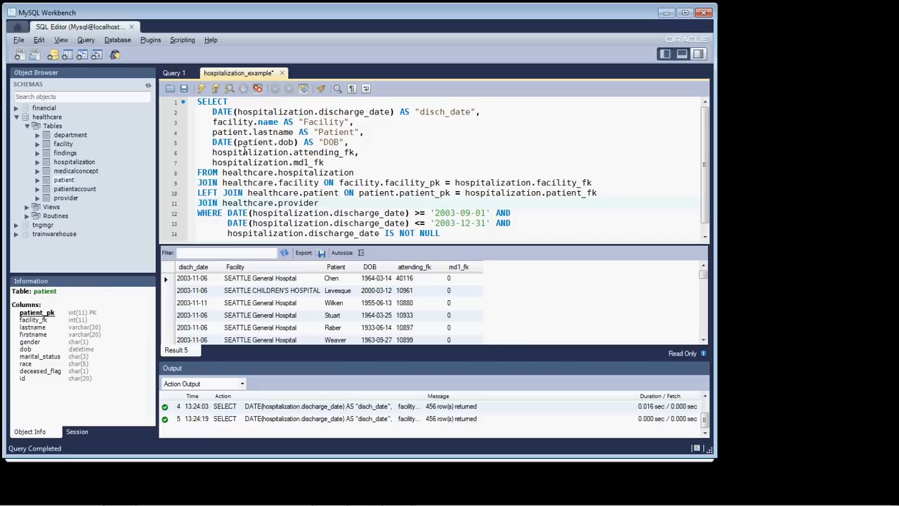
pyautogui.write('a')
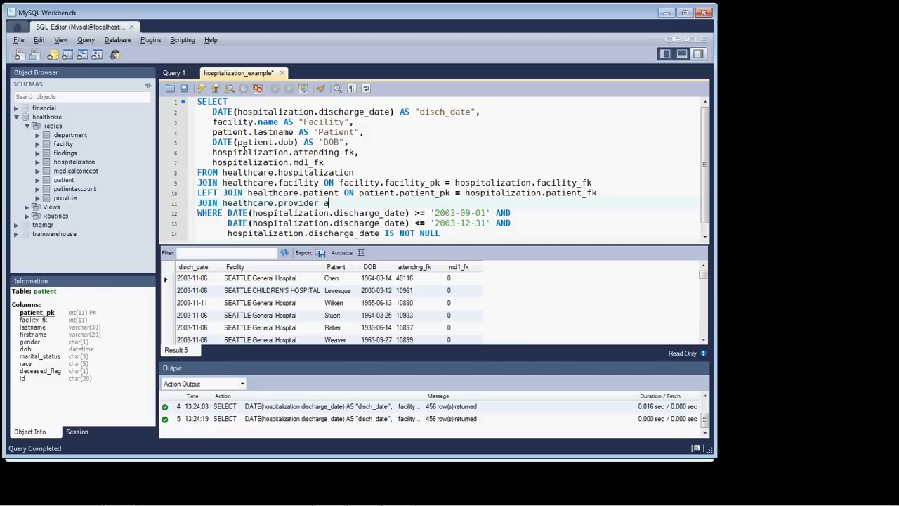
pyautogui.write('tte')
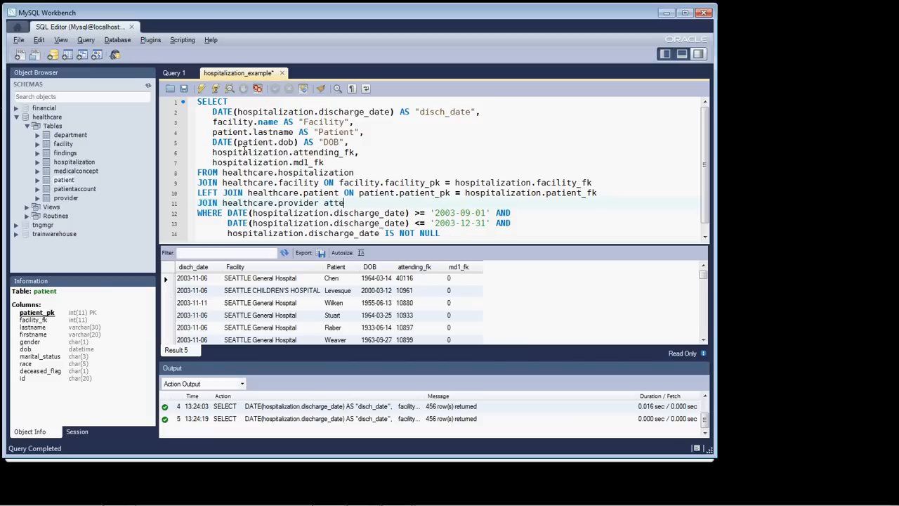
pyautogui.write('nding')
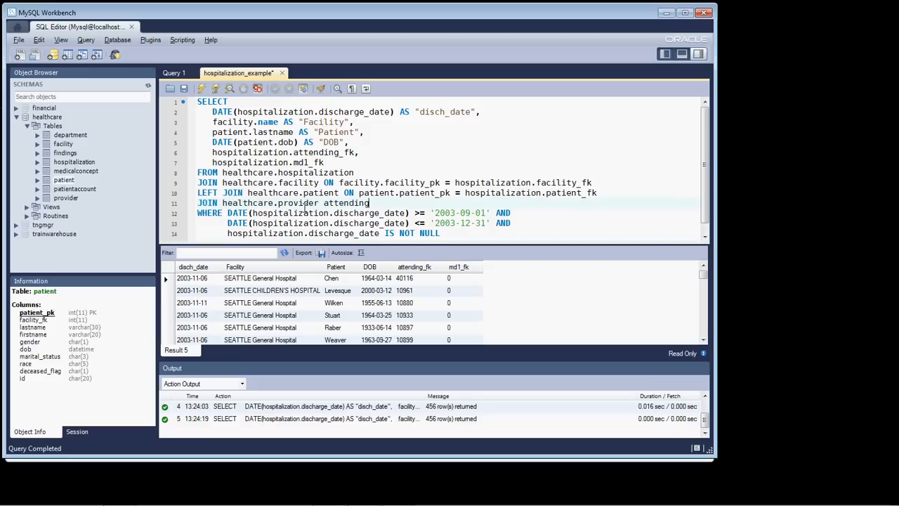
# Start the attending join's condition with 'ON attending.' at the end of the line
pyautogui.doubleClick(272, 202)
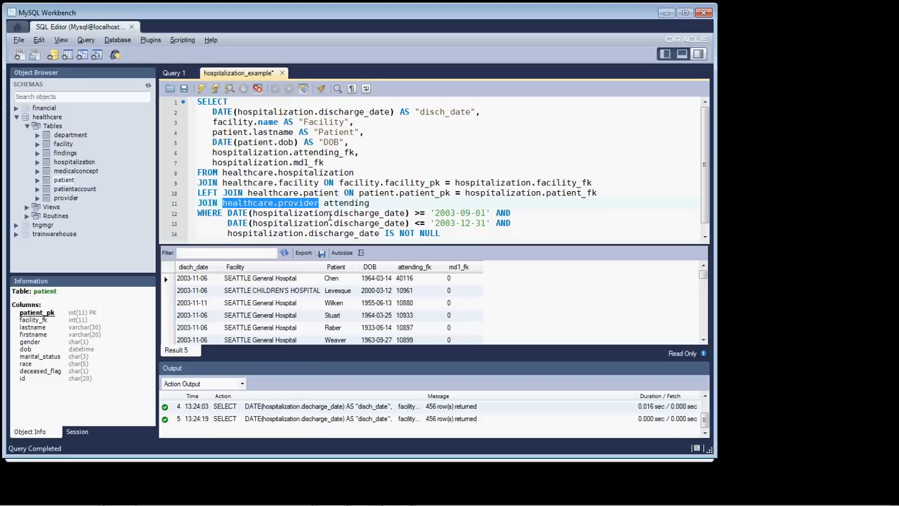
pyautogui.doubleClick(346, 202)
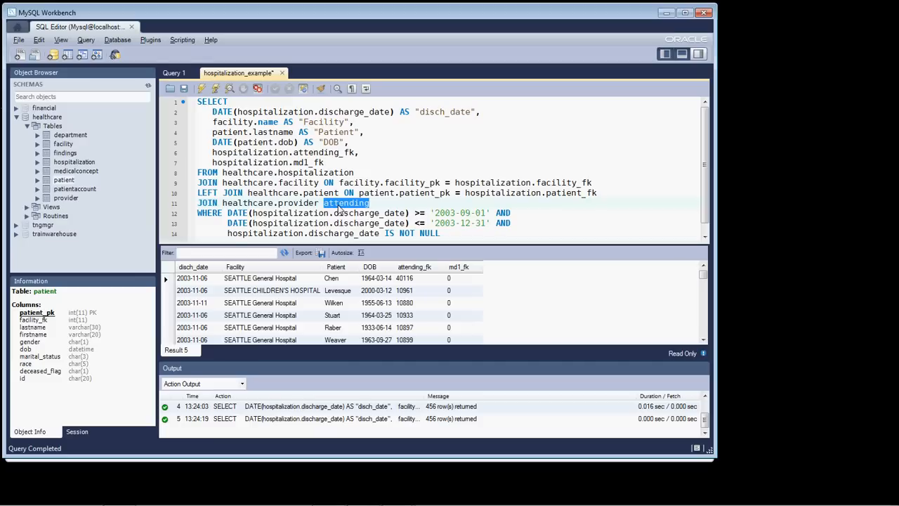
pyautogui.click(373, 203)
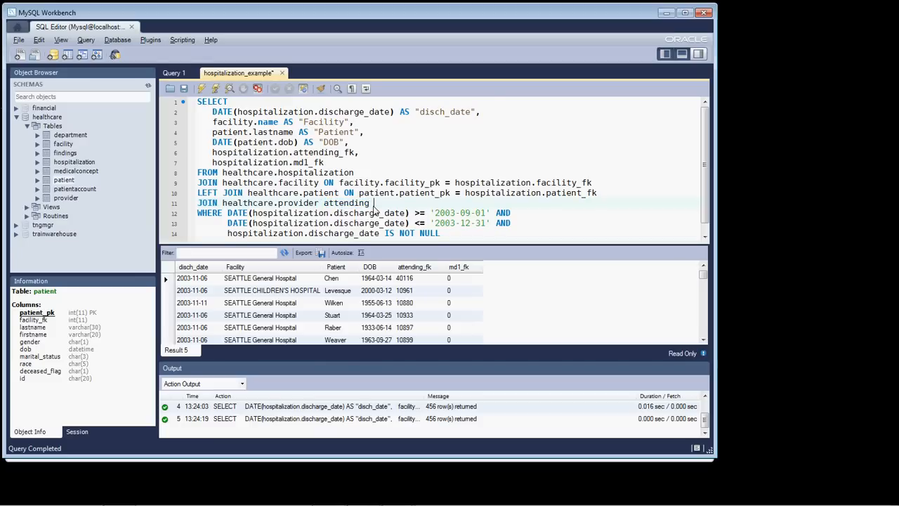
pyautogui.write('ON')
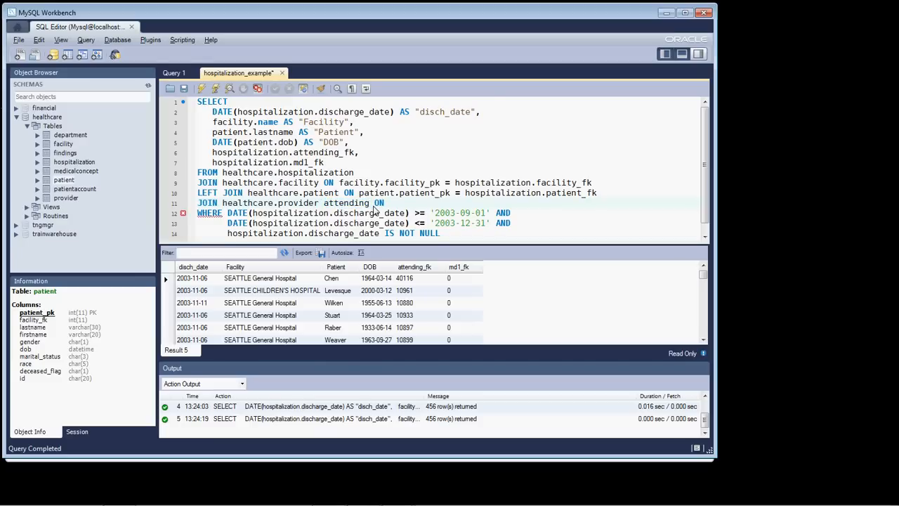
pyautogui.write('a')
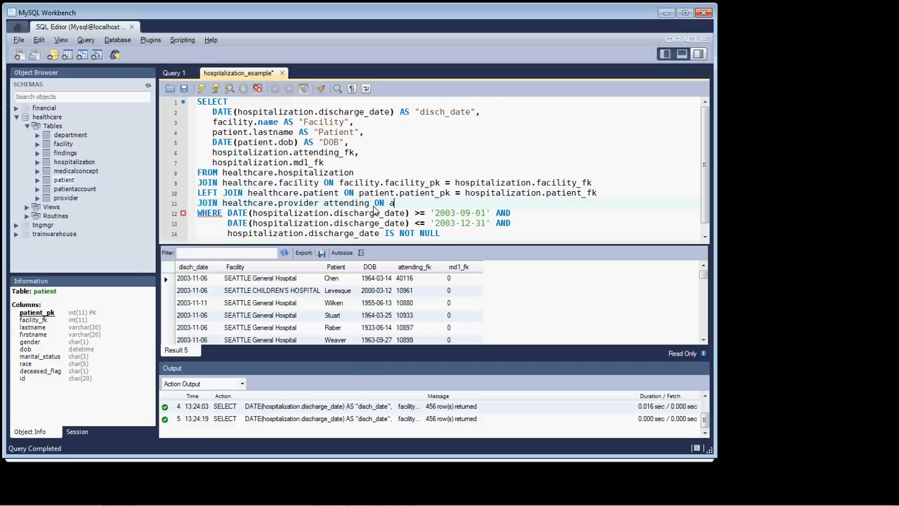
pyautogui.write('ttedng')
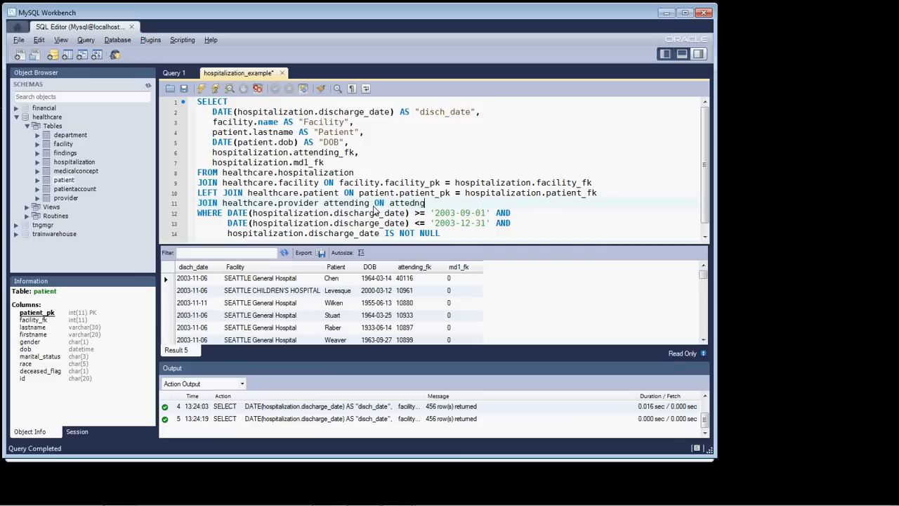
pyautogui.press('Backspace')
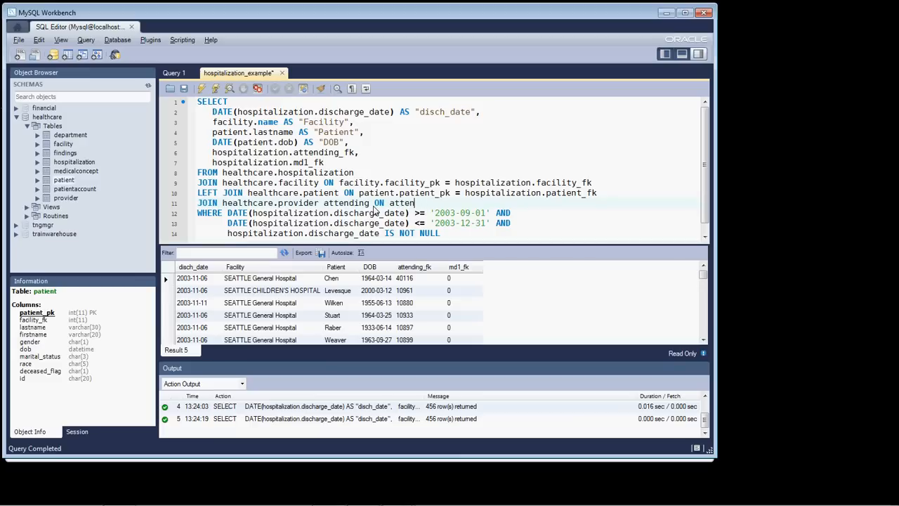
pyautogui.write('ding')
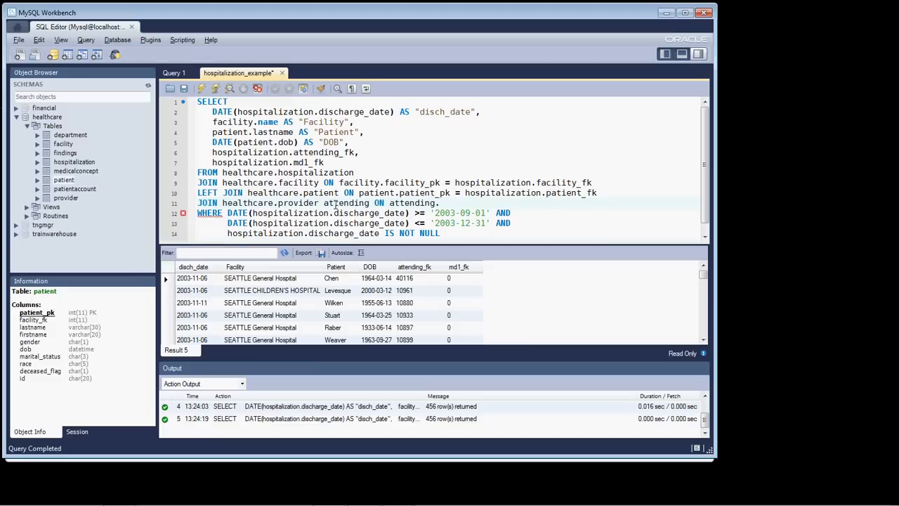
# Complete the join condition as attending.provider_pk = hospitalization.attending_fk
pyautogui.write('.provider_')
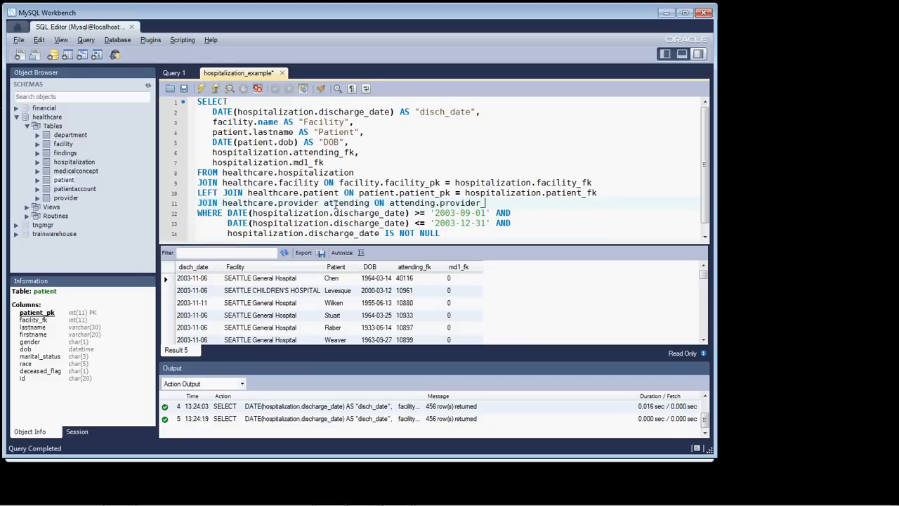
pyautogui.write('pk')
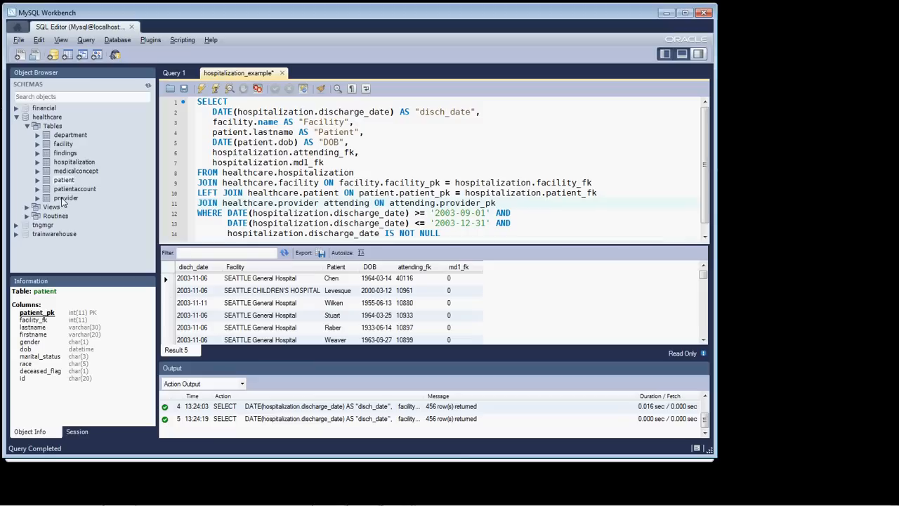
pyautogui.click(66, 198)
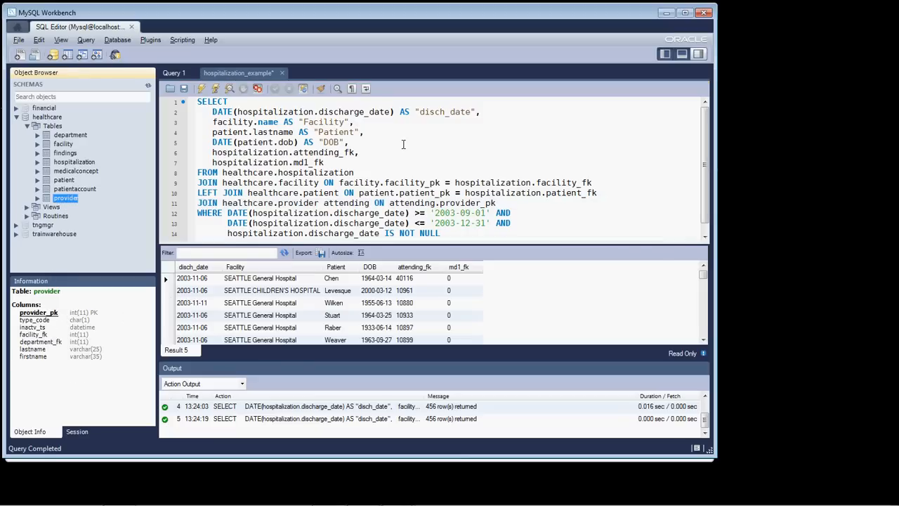
pyautogui.click(501, 202)
pyautogui.write(' =')
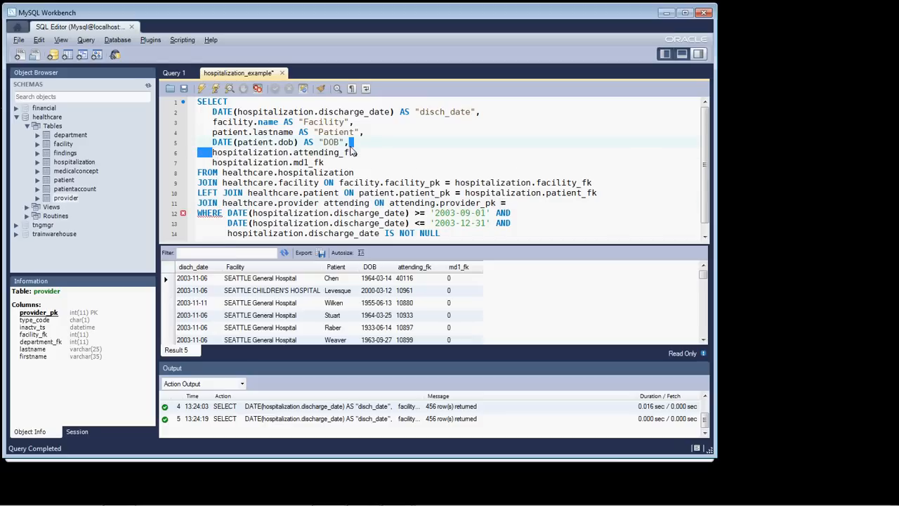
pyautogui.doubleClick(281, 152)
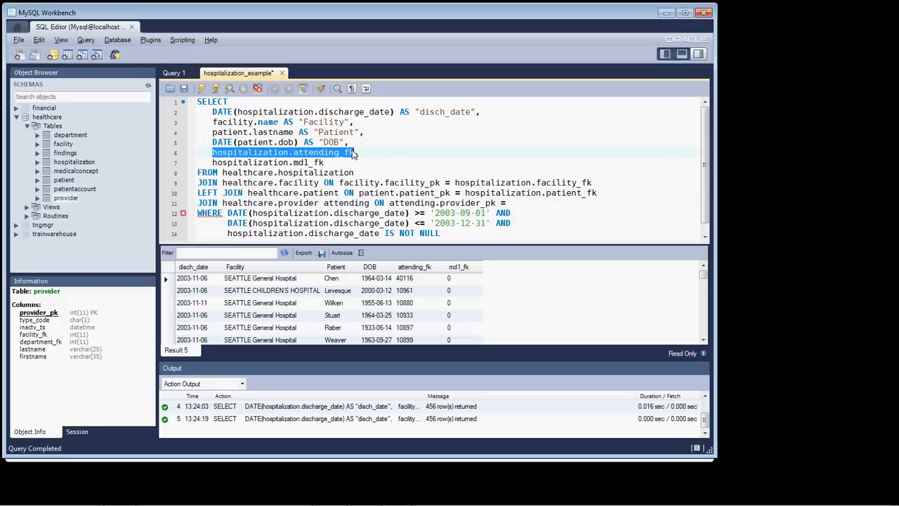
pyautogui.click(519, 203)
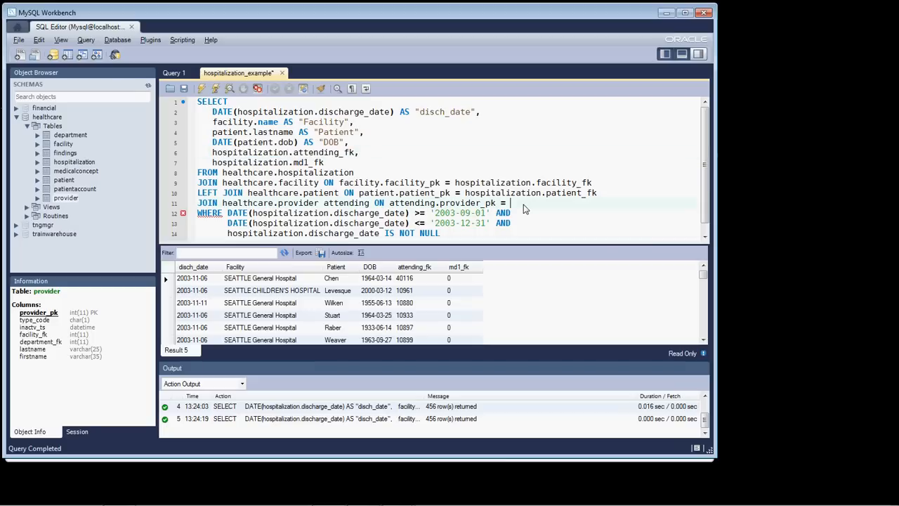
pyautogui.write('hospitalization.attending_fk')
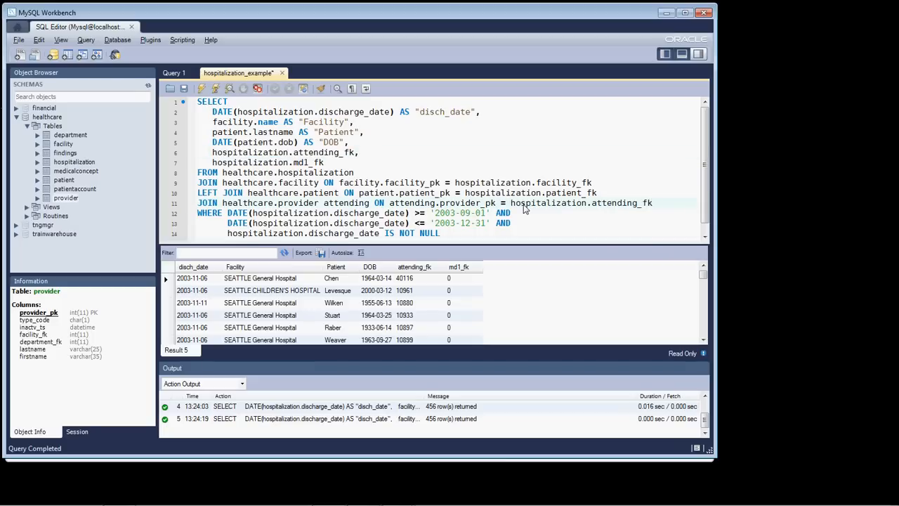
pyautogui.click(654, 203)
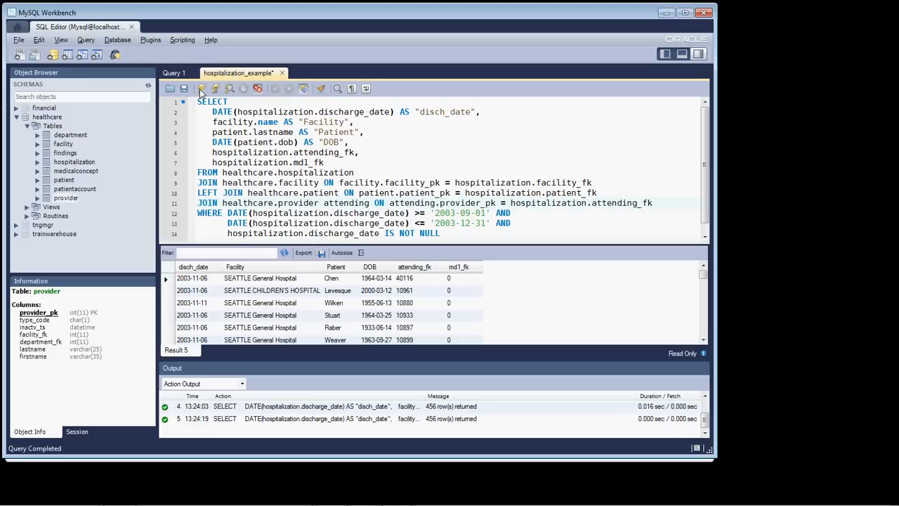
# Execute the query with the attending join, returning 456 rows
pyautogui.click(201, 88)
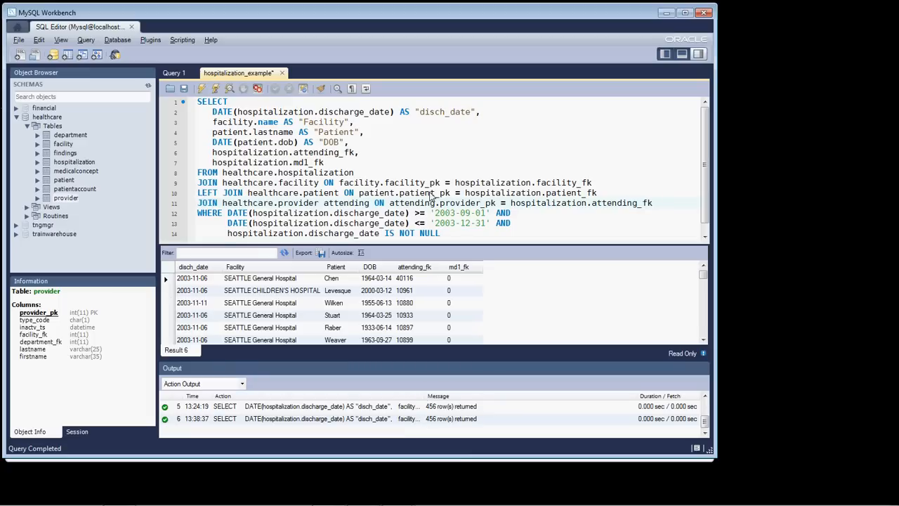
pyautogui.moveTo(259, 153)
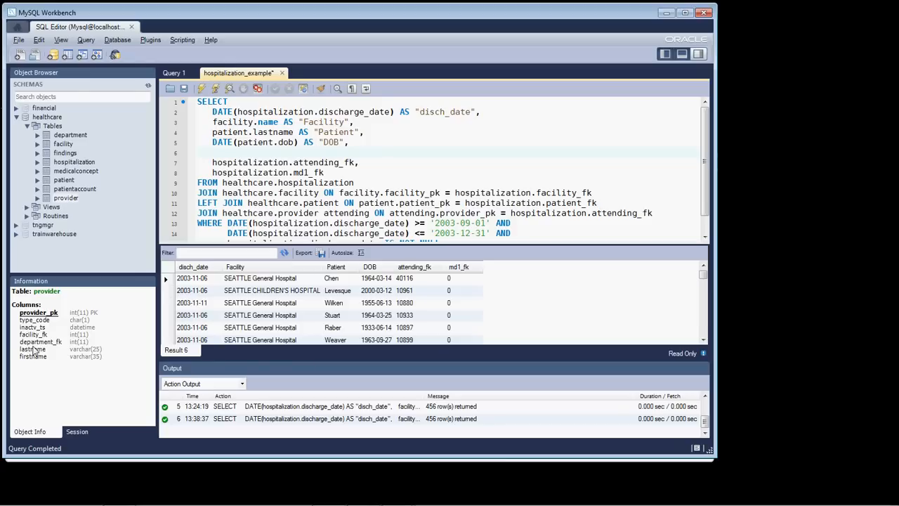
# Add attending.lastname AS "Attending" to the select list after DOB
pyautogui.click(217, 153)
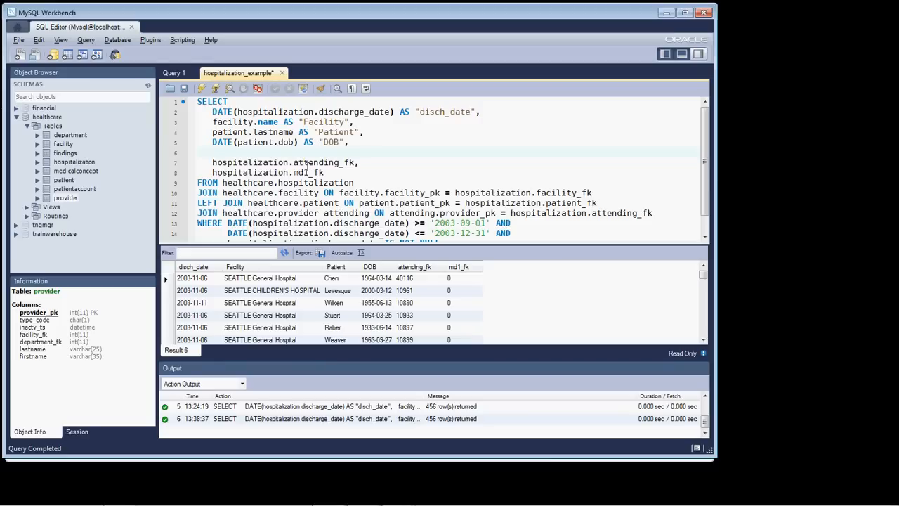
pyautogui.write('atten')
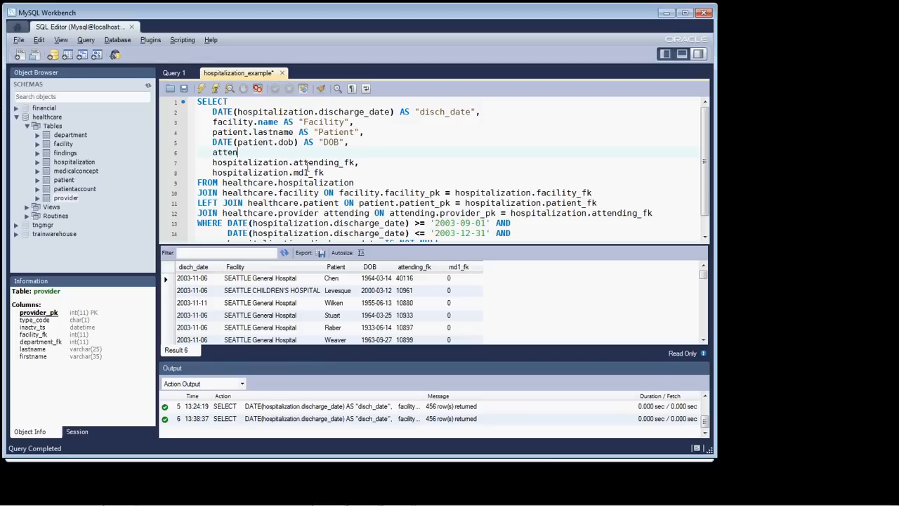
pyautogui.write('ding.')
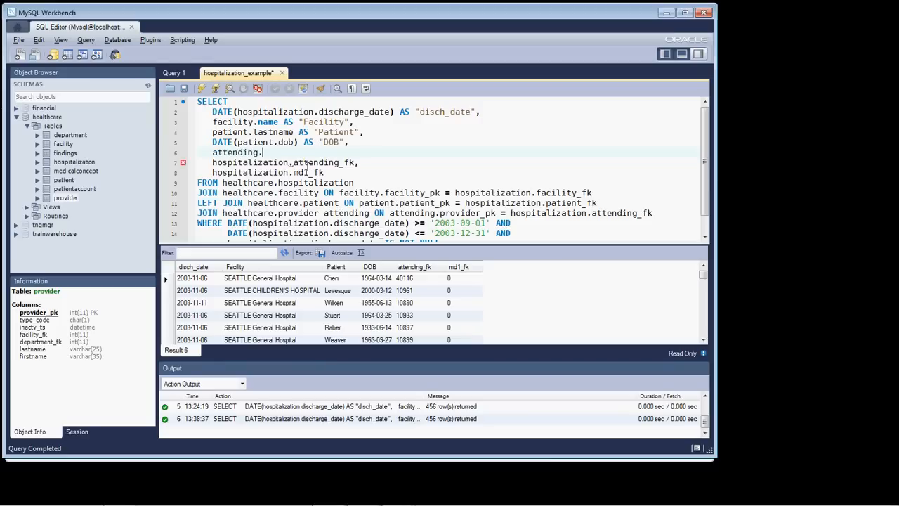
pyautogui.write('lastname')
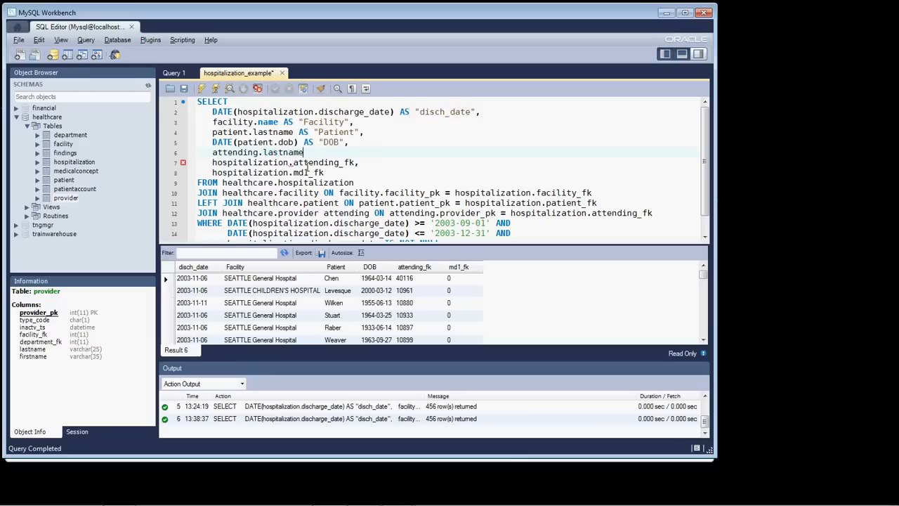
pyautogui.write('AS')
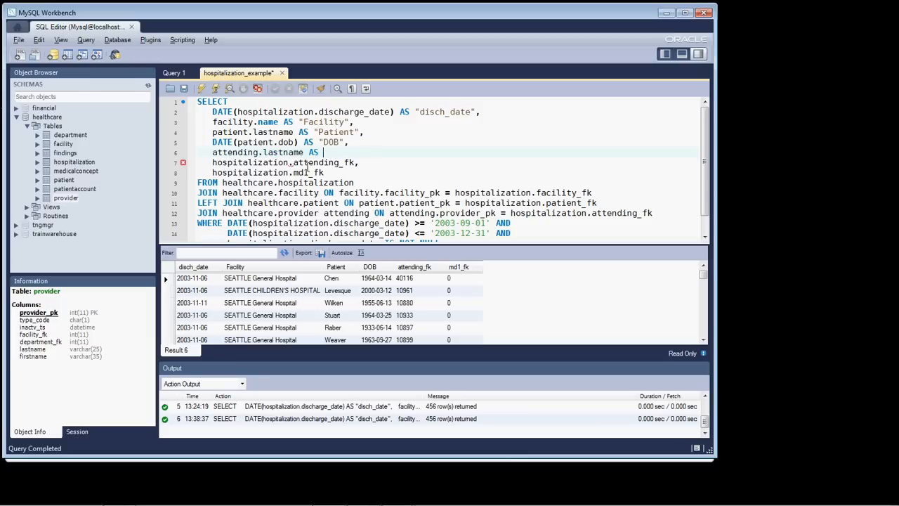
pyautogui.write('"Attending",')
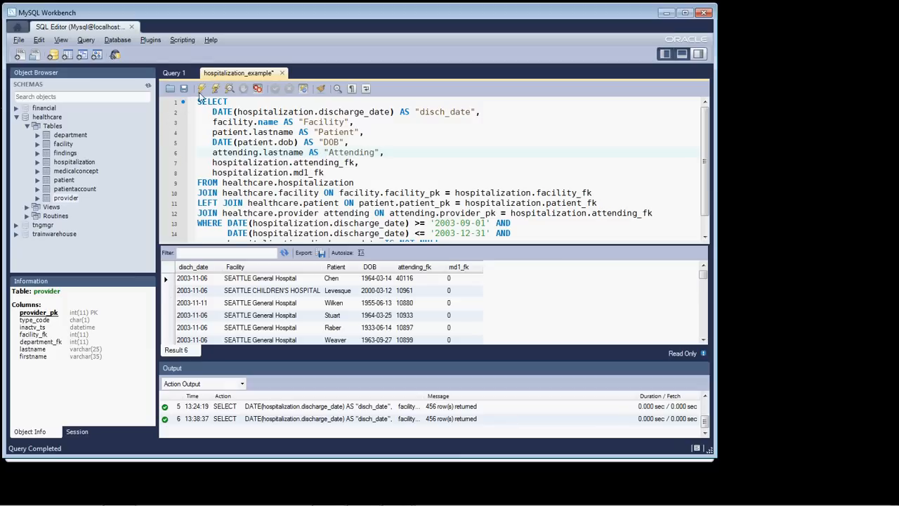
# Run the query to get the Attending column, then rerun with unqualified lastname, hitting Error 1052
pyautogui.click(202, 88)
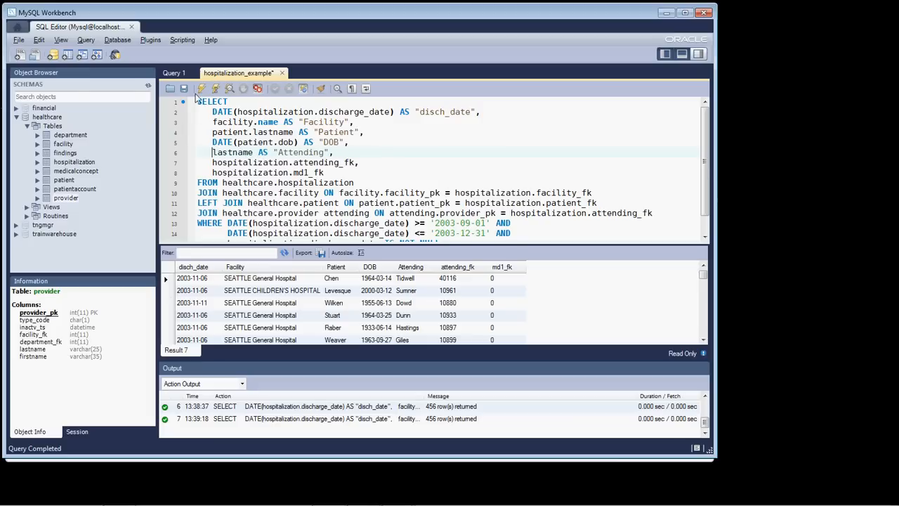
pyautogui.click(201, 89)
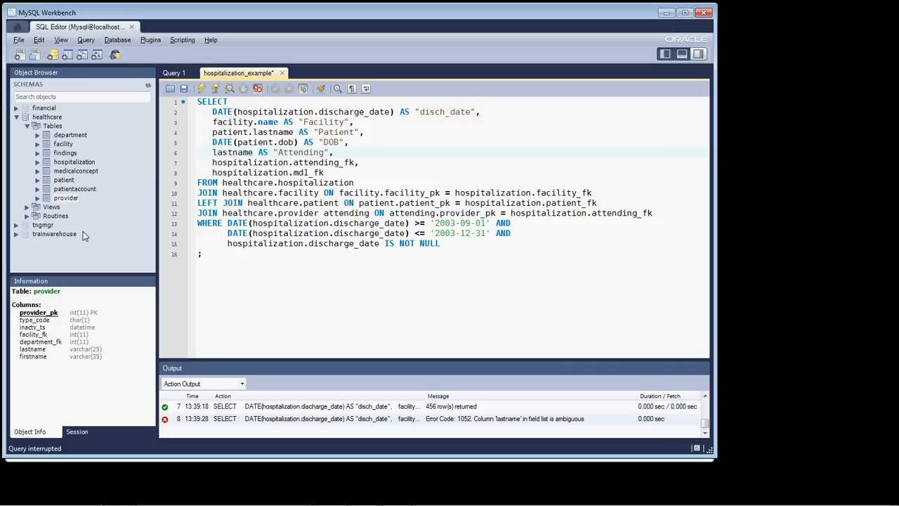
# Restore 'attending.' before lastname and remove the hospitalization.attending_fk select line
pyautogui.click(63, 180)
pyautogui.write('attending.')
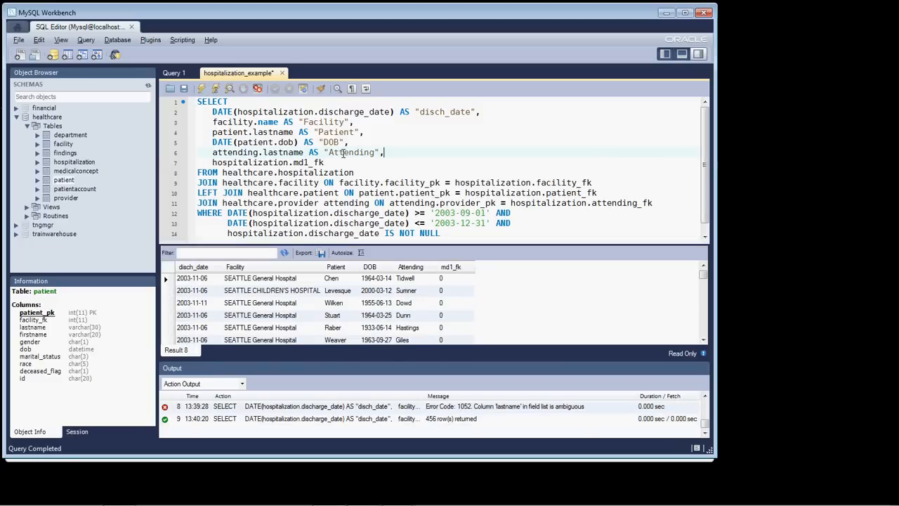
pyautogui.moveTo(443, 300)
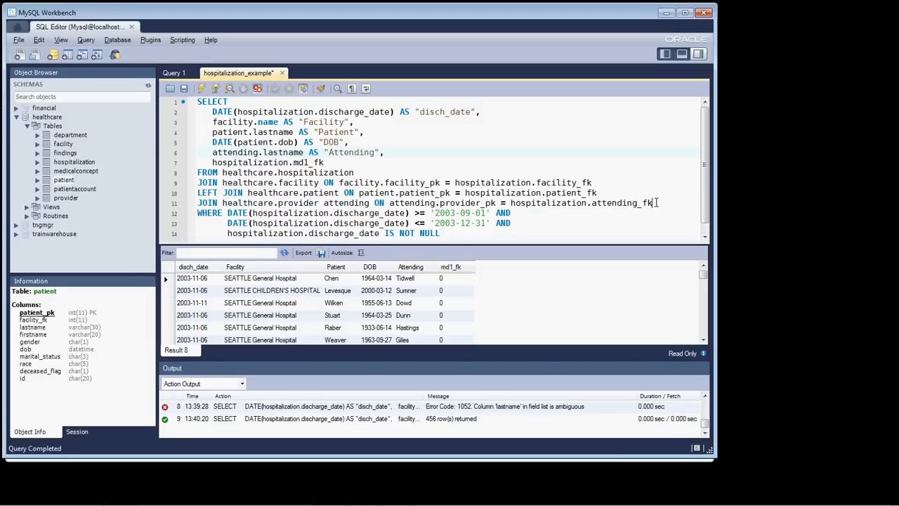
# Select the entire attending provider join line
pyautogui.tripleClick(428, 203)
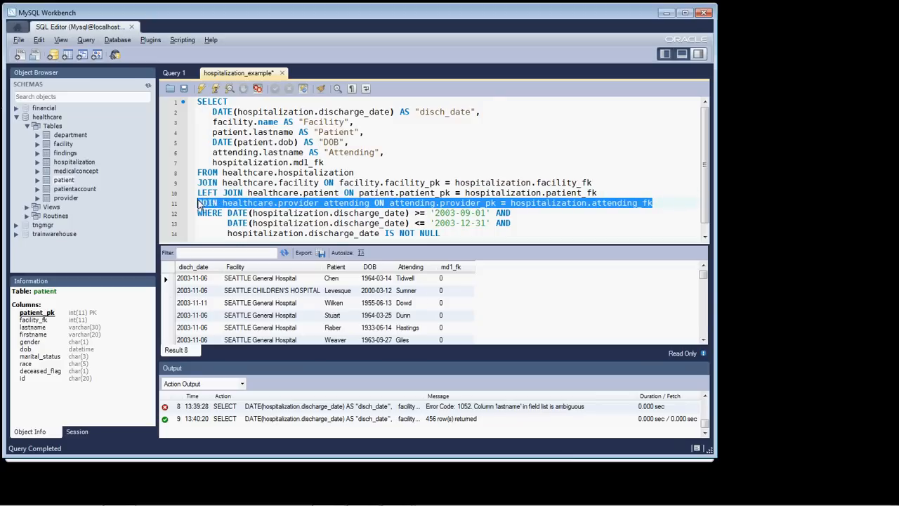
# Duplicate the provider join with alias surgeon and rerun the query, returning 456 rows
pyautogui.click(654, 203)
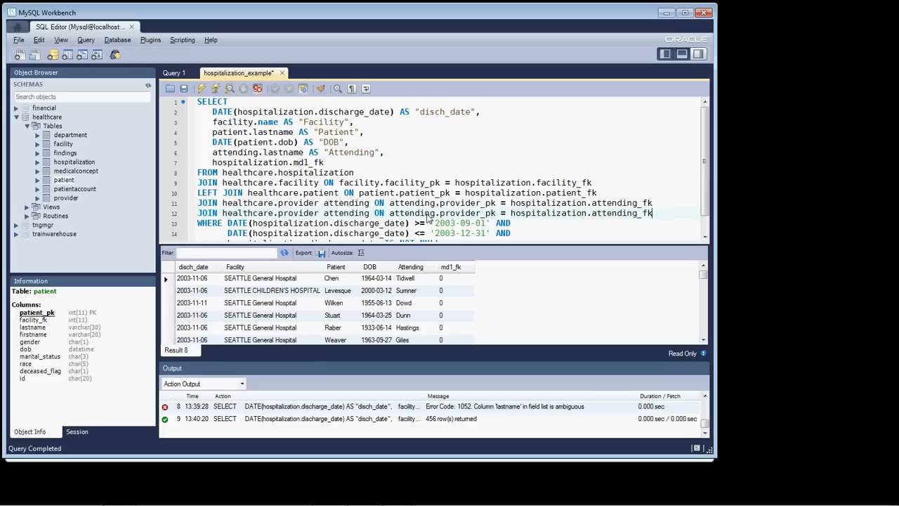
pyautogui.doubleClick(347, 212)
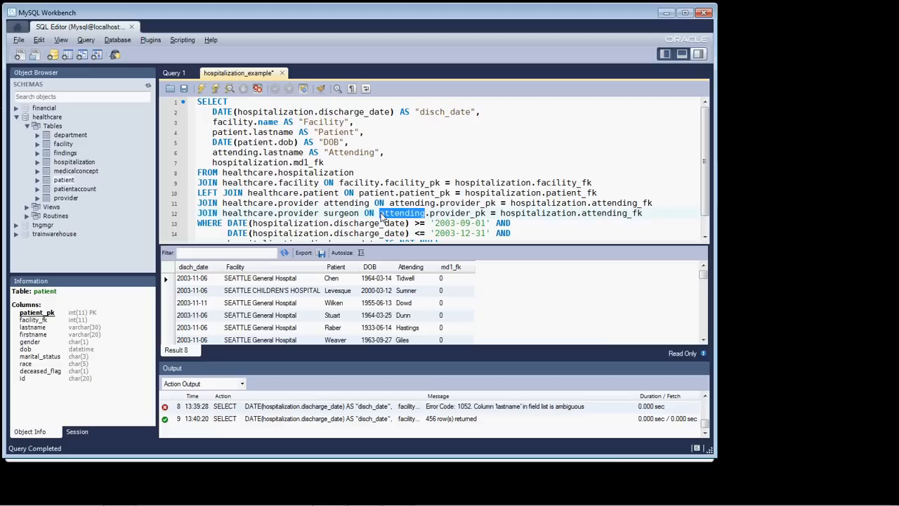
pyautogui.write('surgeon')
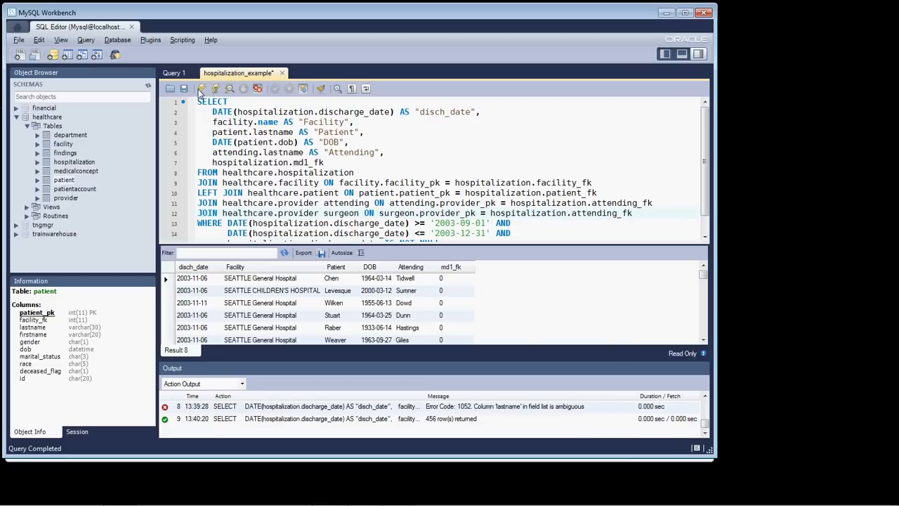
pyautogui.click(201, 88)
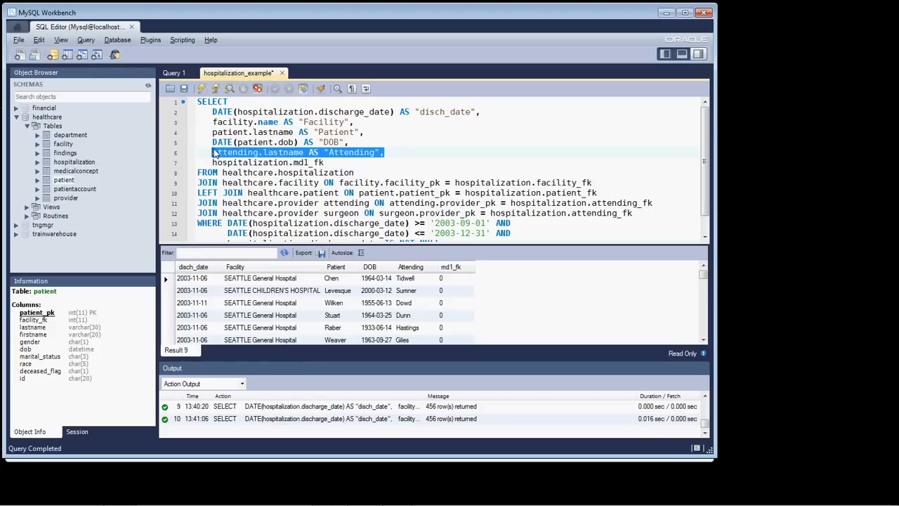
# Add surgeon.lastname AS "Surgeon" to the select list and run the query
pyautogui.moveTo(213, 153); pyautogui.dragTo(325, 162)
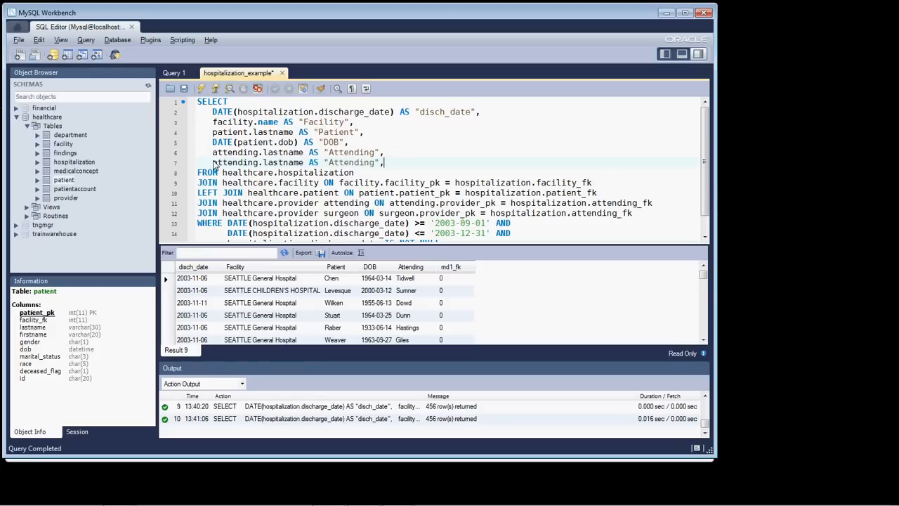
pyautogui.doubleClick(350, 163)
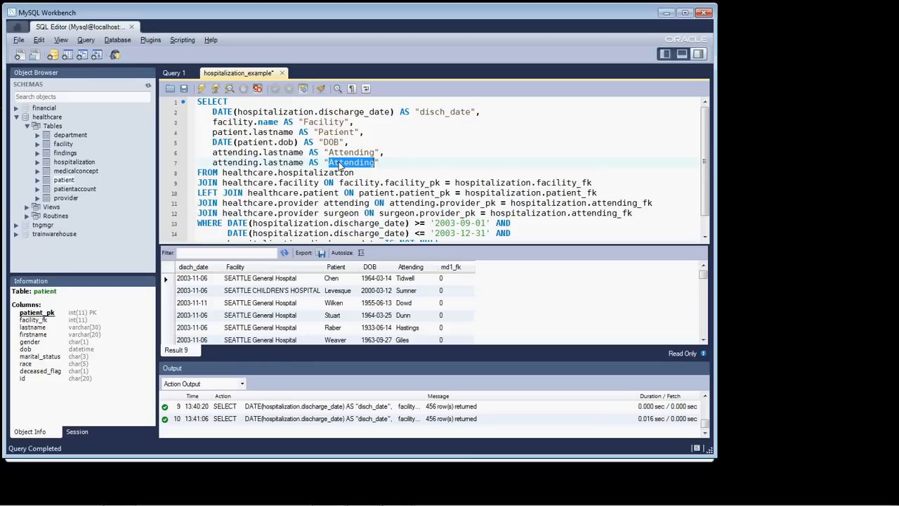
pyautogui.write('Surgeon')
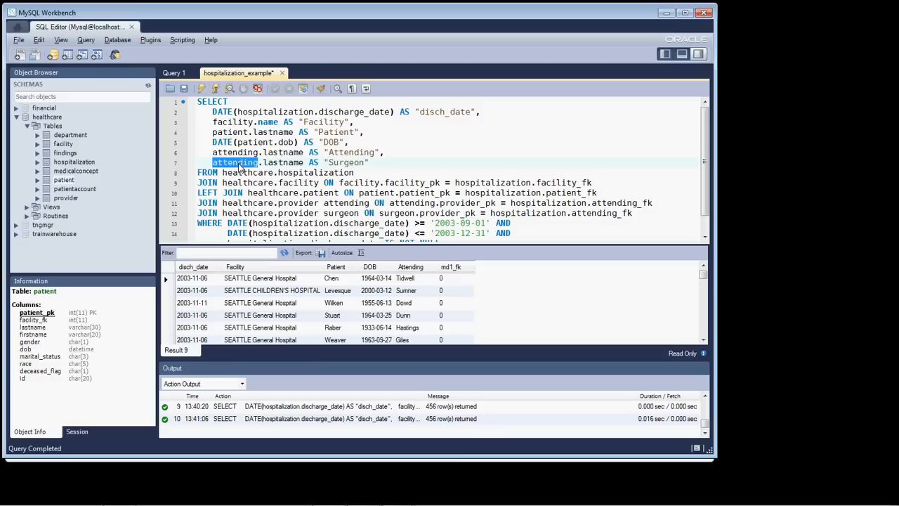
pyautogui.write('surgeon')
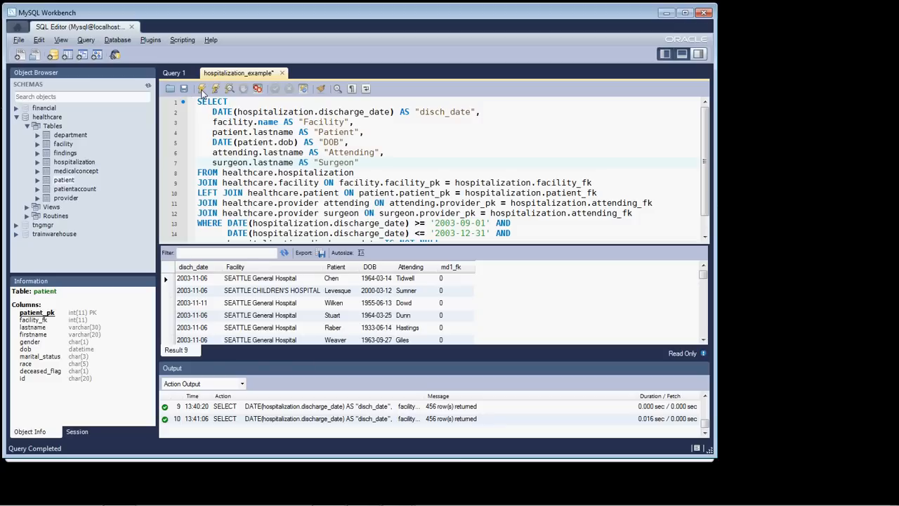
pyautogui.click(202, 88)
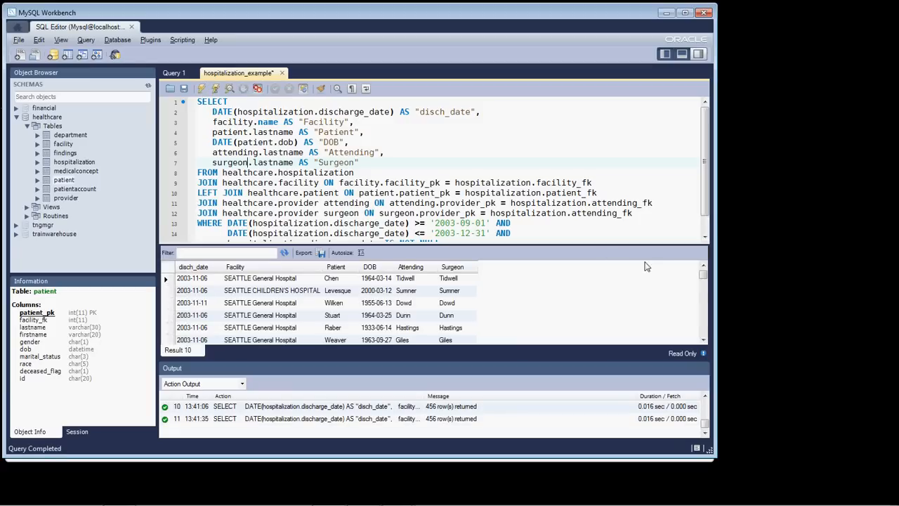
pyautogui.click(454, 267)
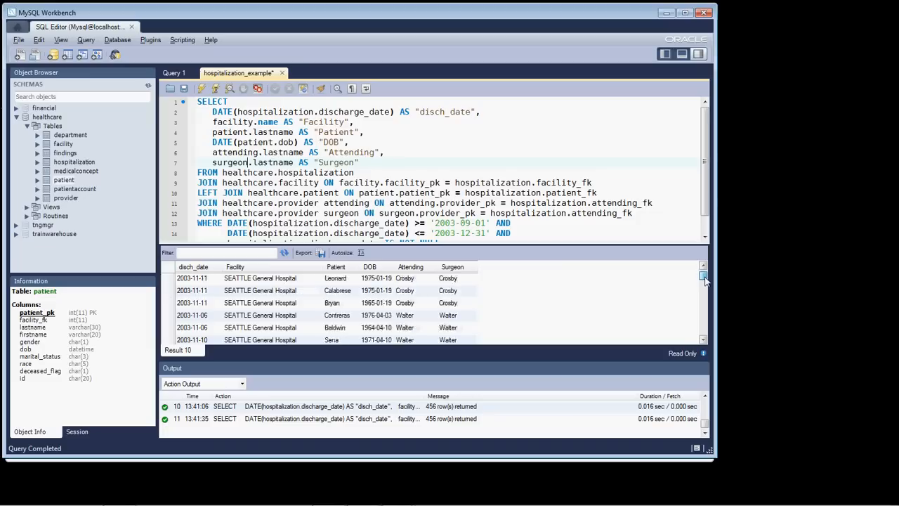
pyautogui.scroll(-3)
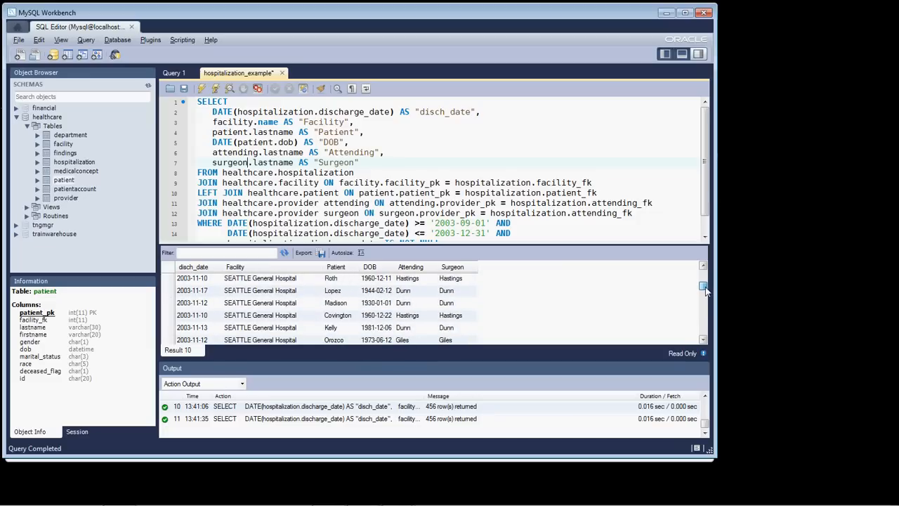
pyautogui.scroll(-3)
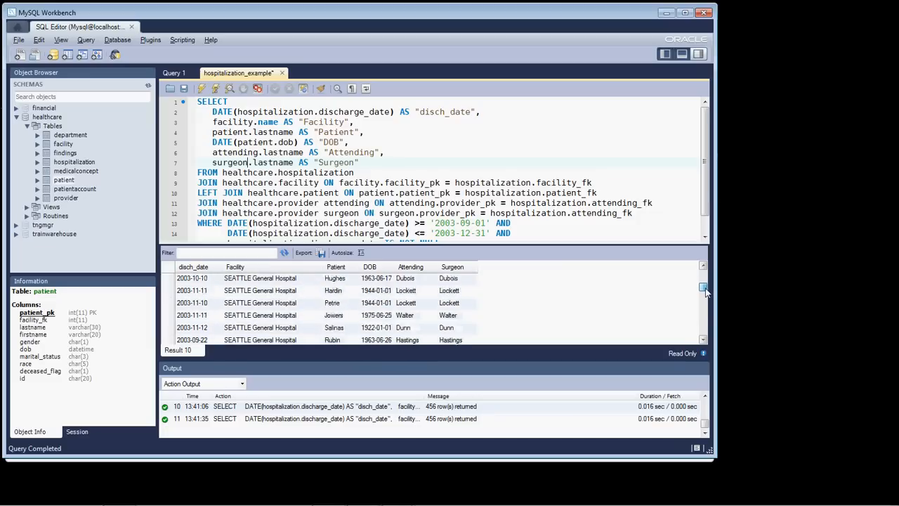
pyautogui.scroll(-3)
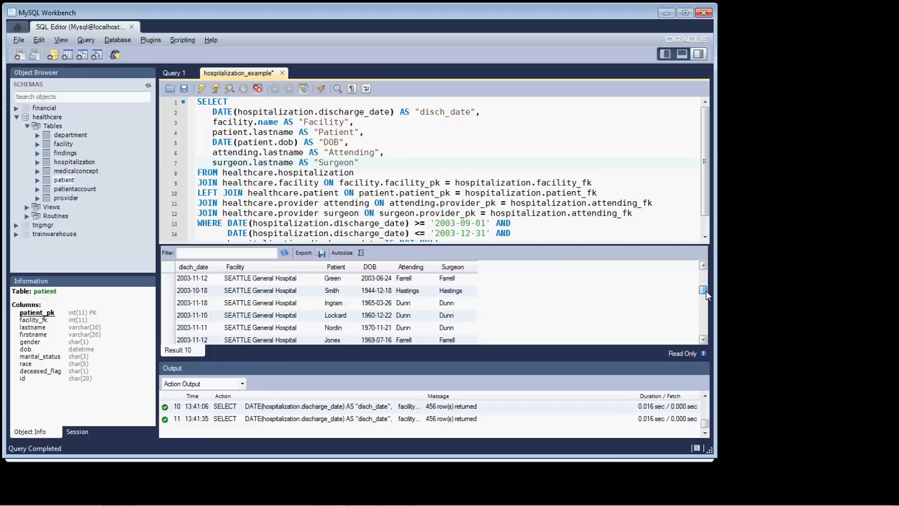
pyautogui.scroll(-3)
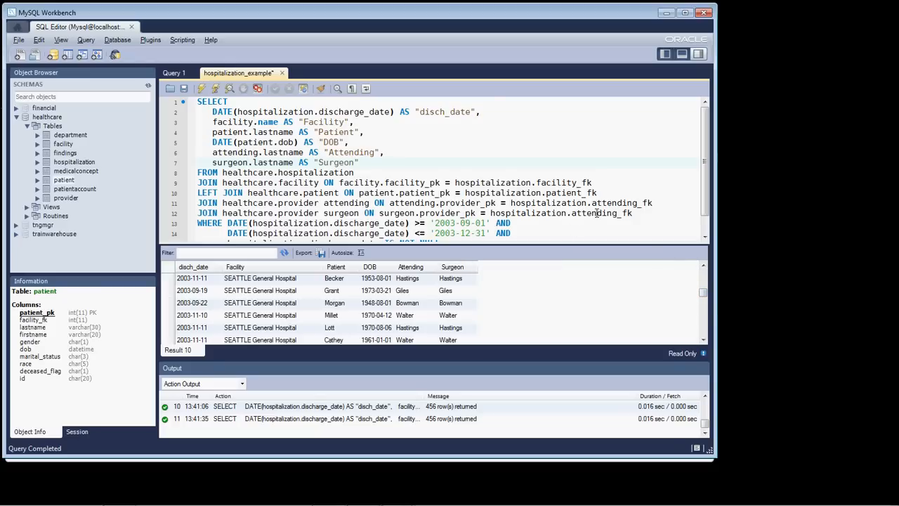
pyautogui.moveTo(571, 214)
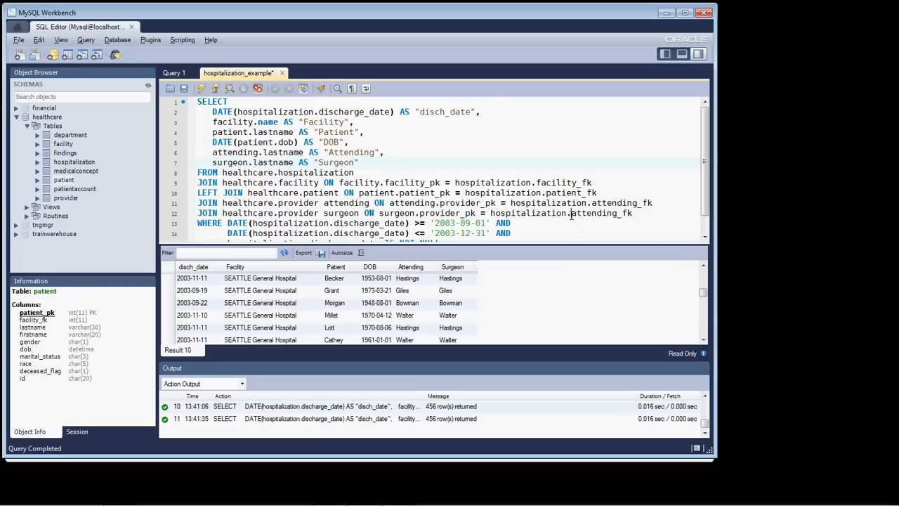
# Match the surgeon join on hospitalization.md1_fk instead of attending_fk and rerun for 29 rows
pyautogui.doubleClick(601, 213)
pyautogui.write('md1')
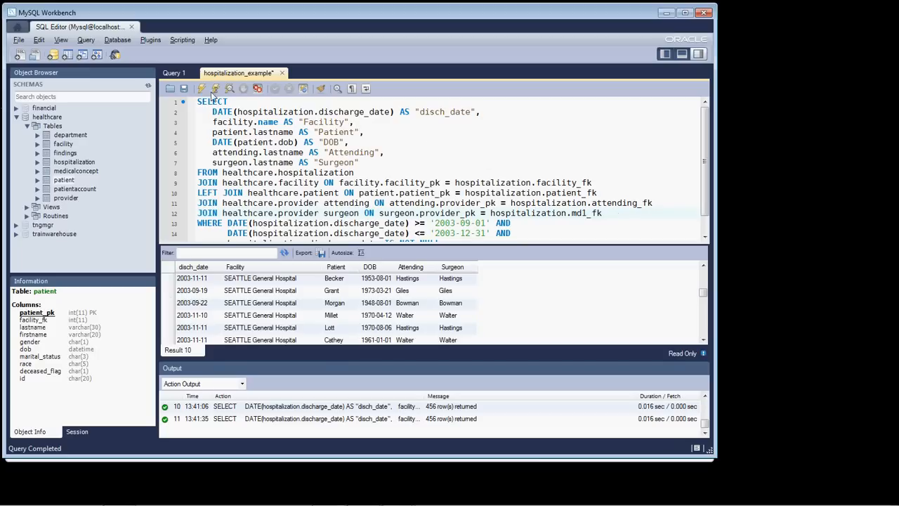
pyautogui.click(201, 88)
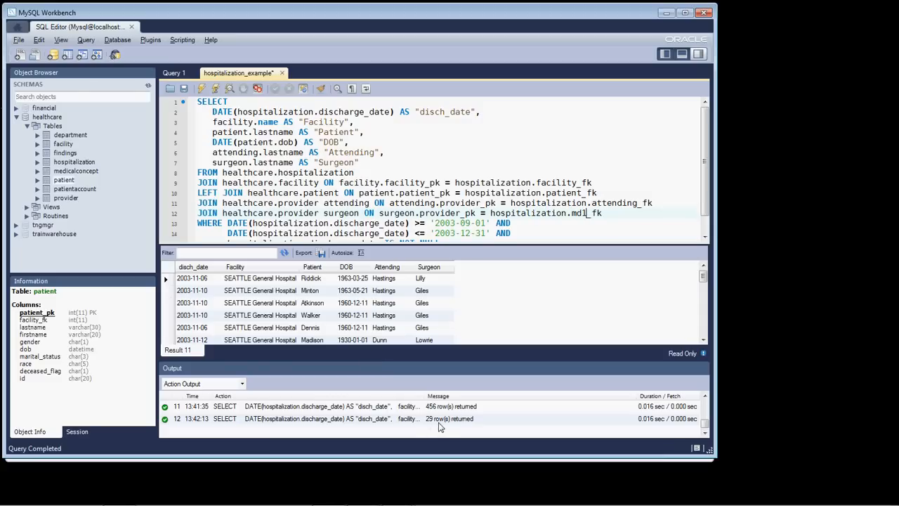
pyautogui.moveTo(278, 291)
pyautogui.write('LEFT ')
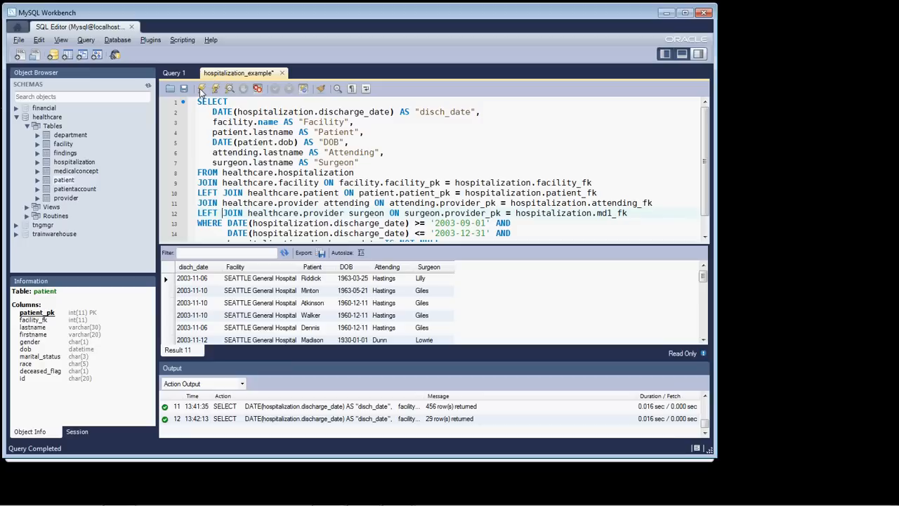
# Rerun the LEFT JOIN query to get 456 rows with NULL surgeons, and save the script
pyautogui.click(201, 88)
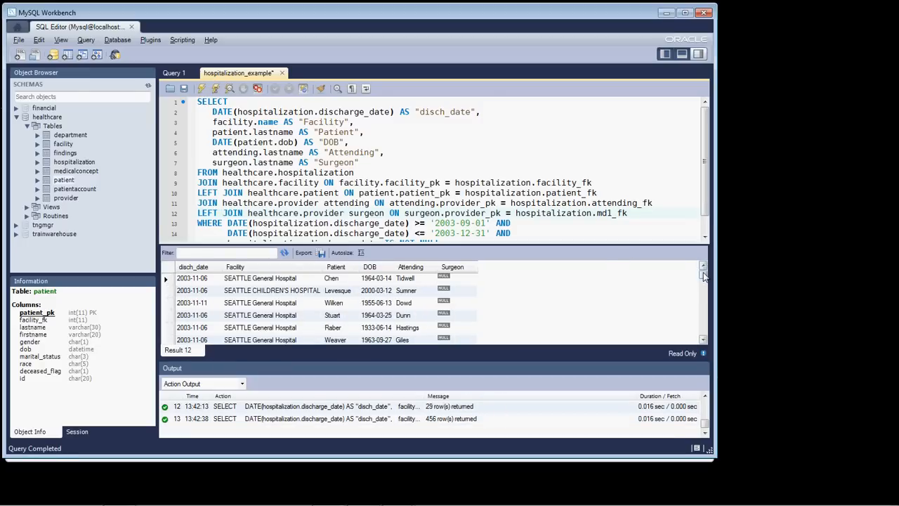
pyautogui.scroll(-3)
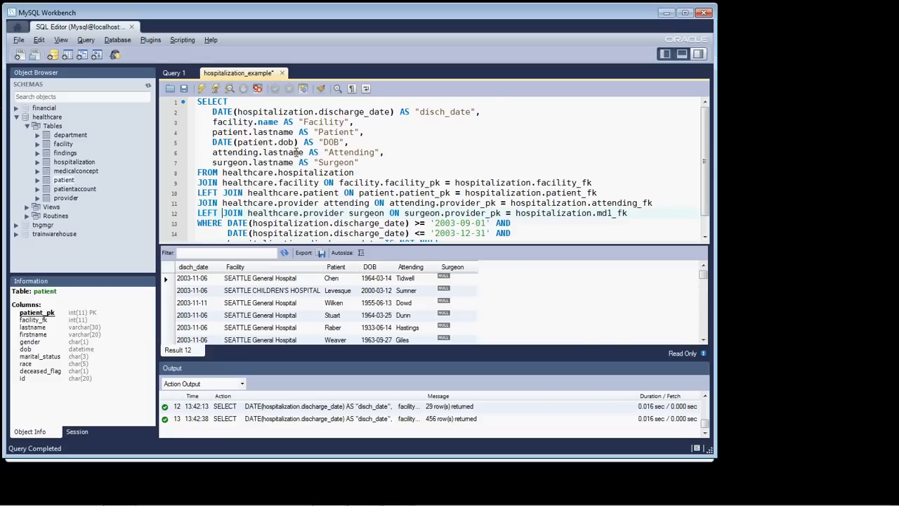
pyautogui.press('Ctrl+s')
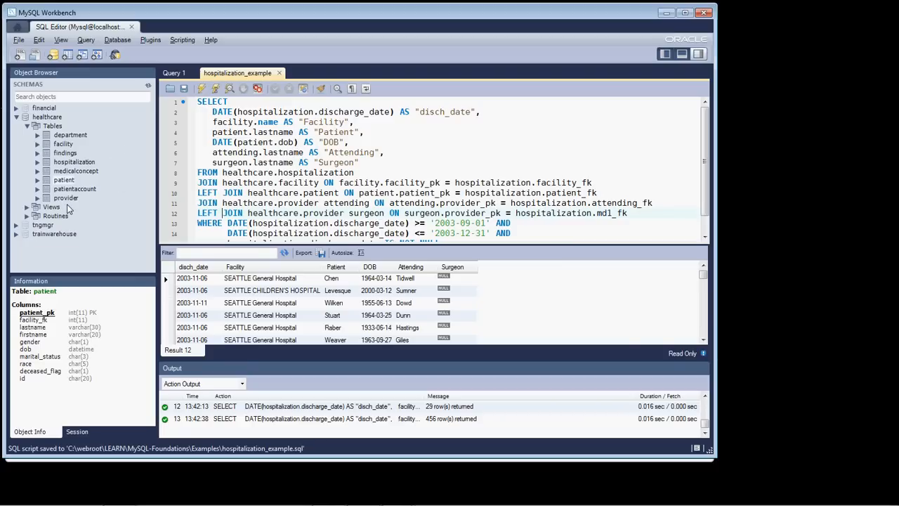
# Select the provider table's rows (limit 1000) in a new tab, then return to hospitalization_example
pyautogui.rightClick(66, 197)
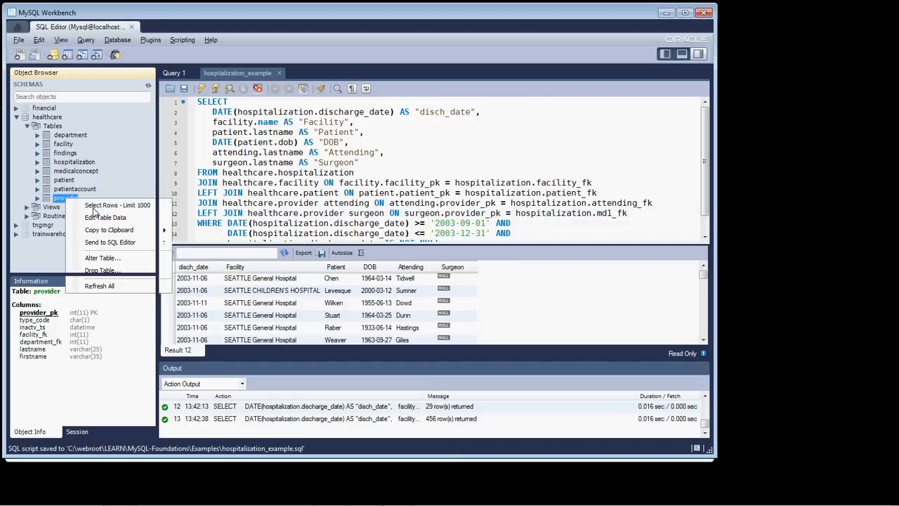
pyautogui.click(117, 205)
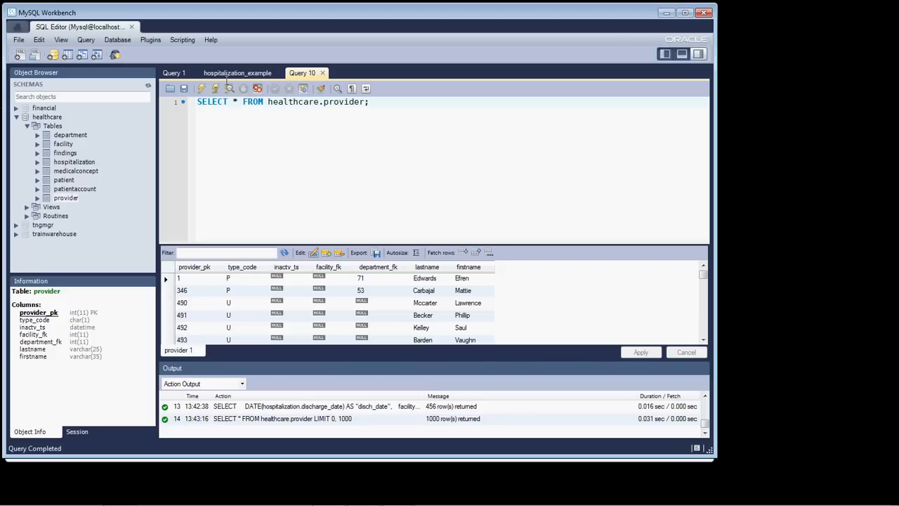
pyautogui.click(237, 73)
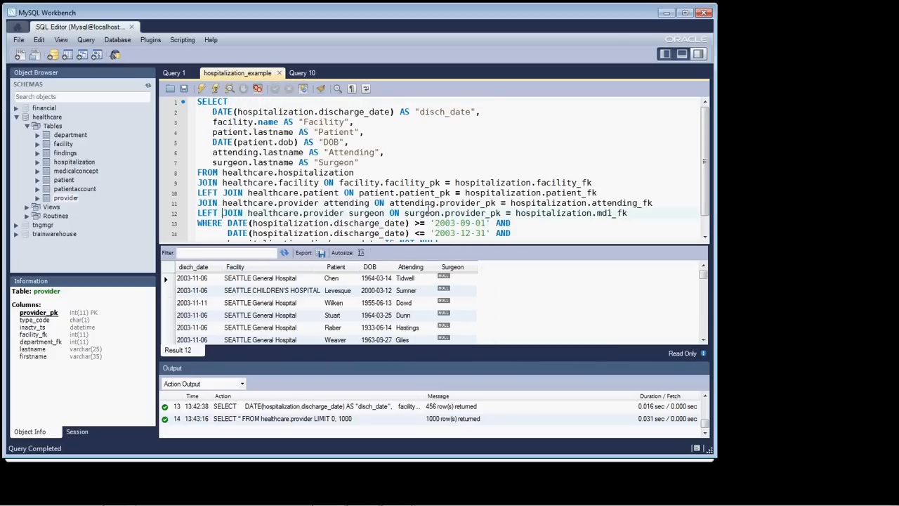
pyautogui.moveTo(522, 213)
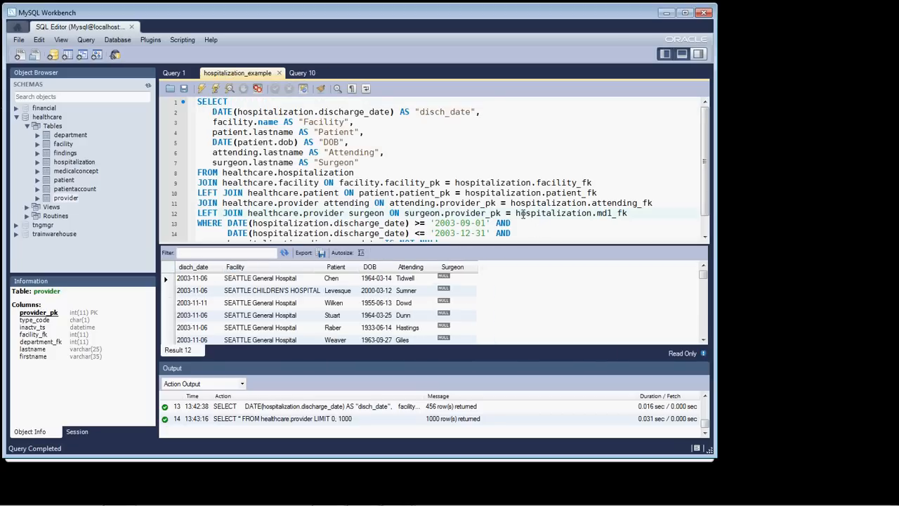
# Add hospitalization.md1_fk as a selected column and rerun, showing zeros beside NULL surgeons
pyautogui.doubleClick(565, 213)
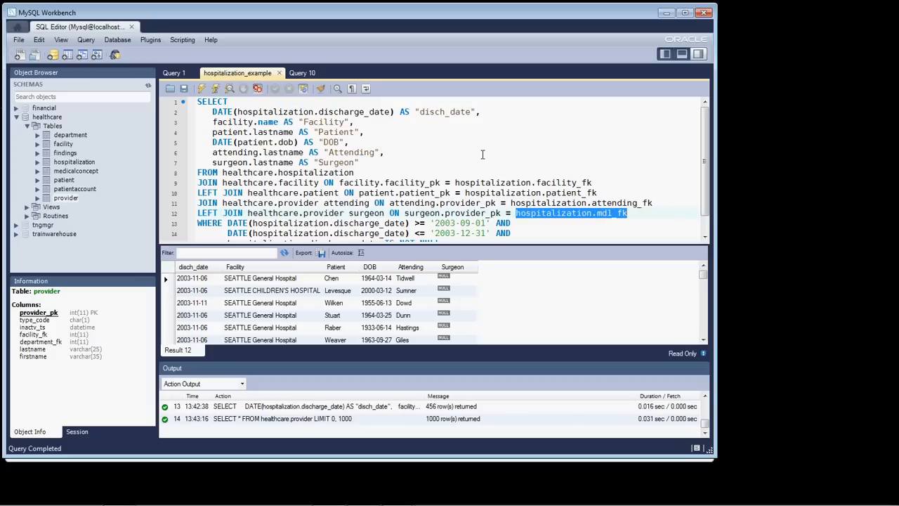
pyautogui.moveTo(377, 161)
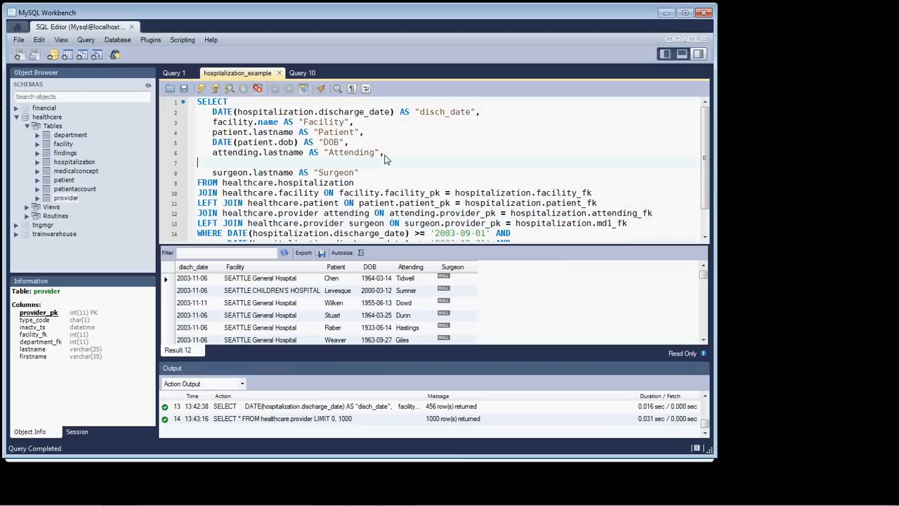
pyautogui.write('hospitalization.md1_fk,')
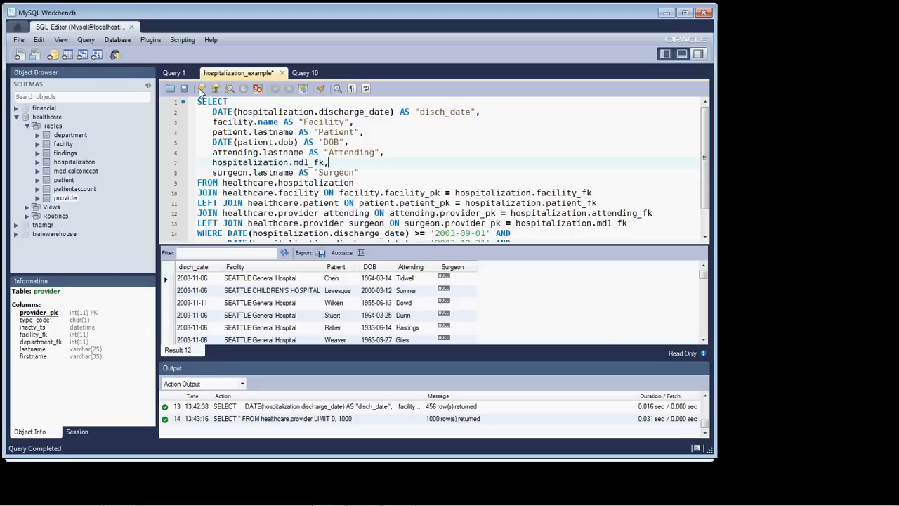
pyautogui.click(202, 88)
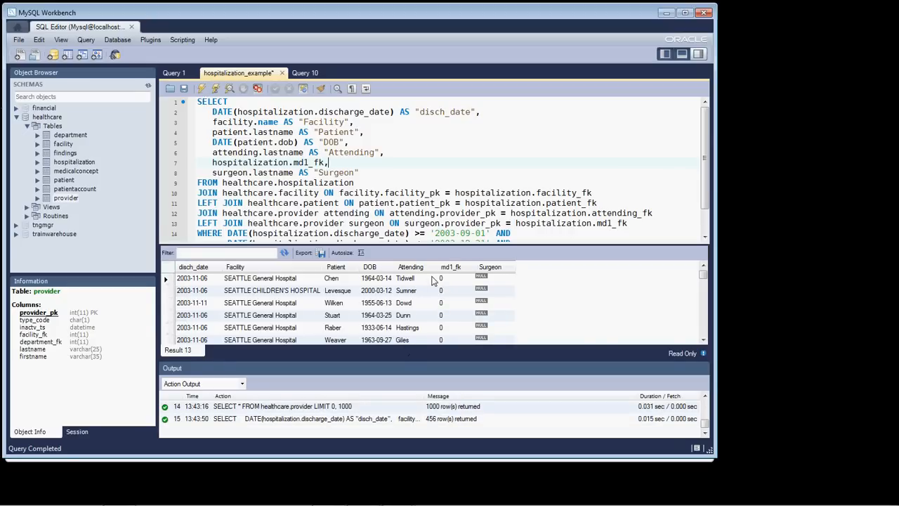
pyautogui.moveTo(444, 288)
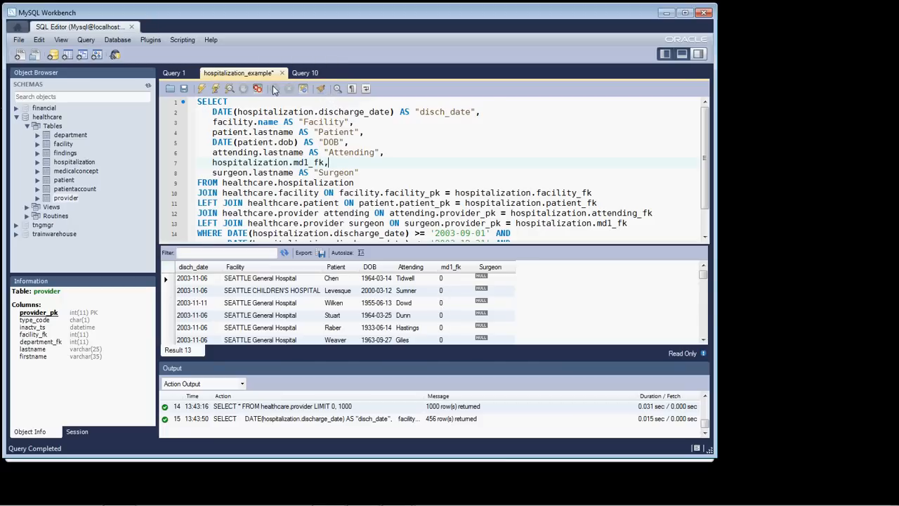
# Order the provider query by provider_pk, rerun for 1000 rows, then return to hospitalization_example
pyautogui.click(304, 73)
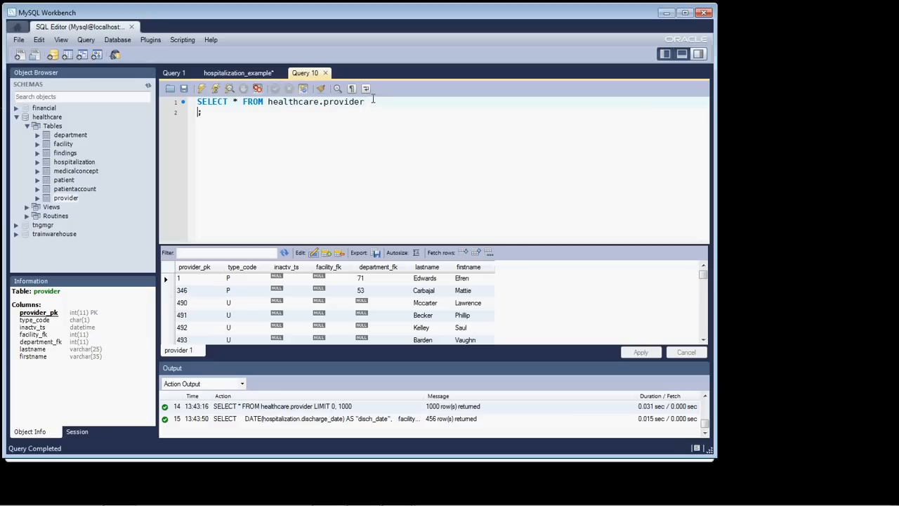
pyautogui.write('order by p')
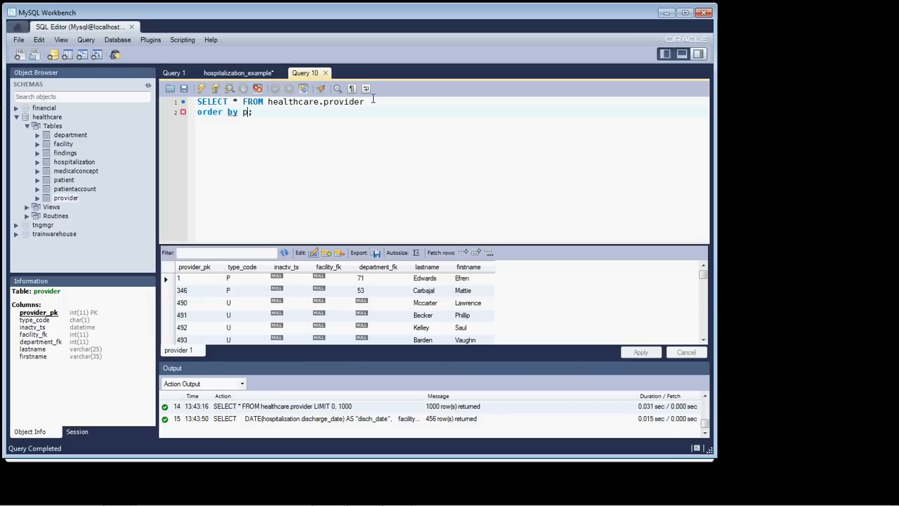
pyautogui.write('rovider_')
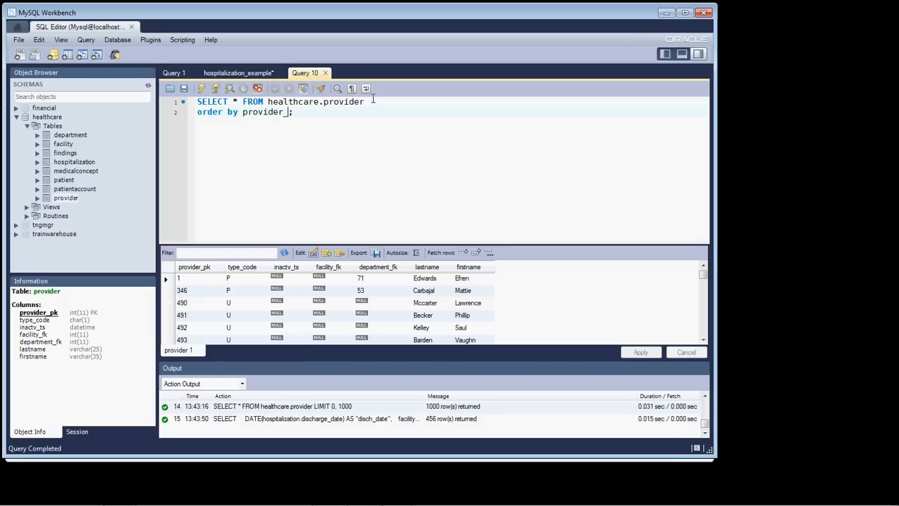
pyautogui.write('pk')
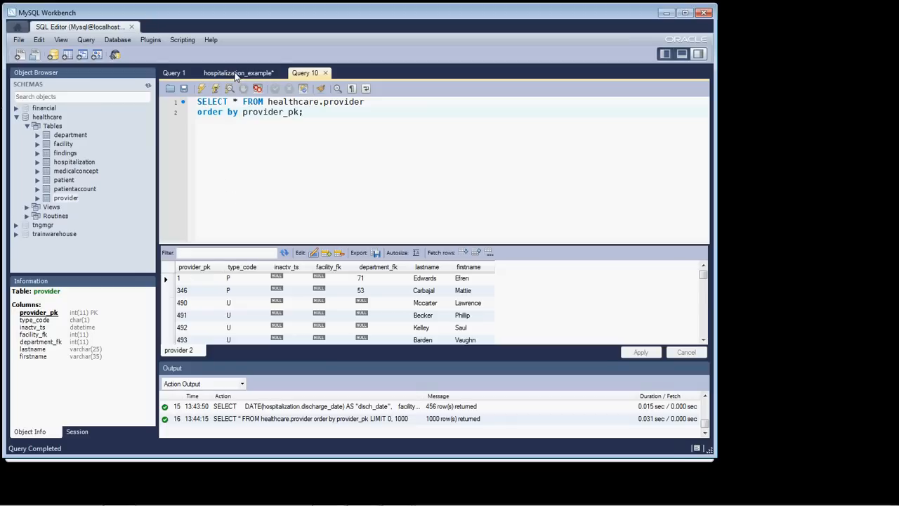
pyautogui.click(238, 72)
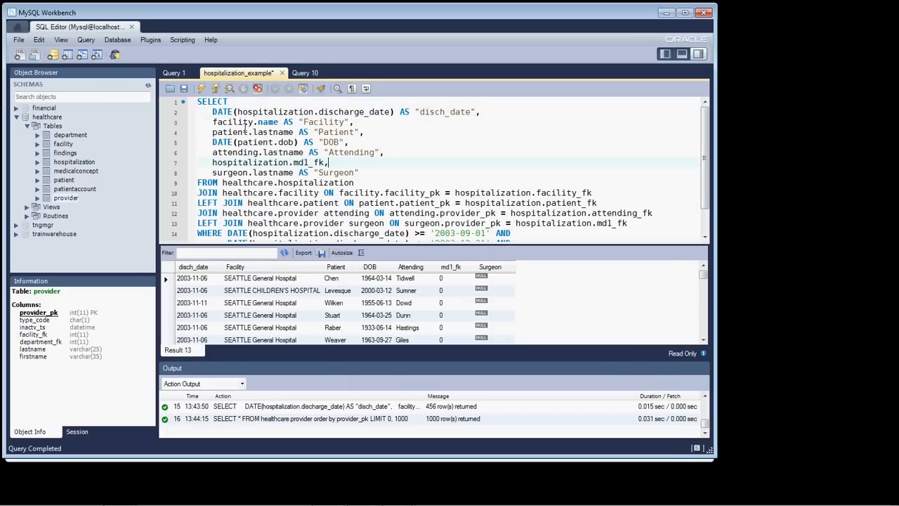